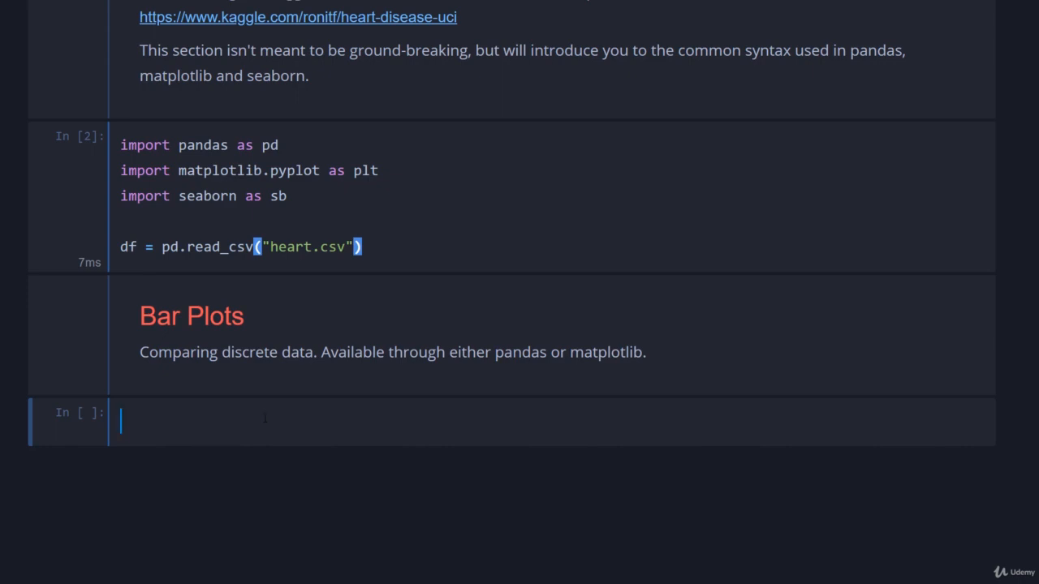
# - Run df.head() to show the first five rows of the heart-disease data
pyautogui.write('df.head()')
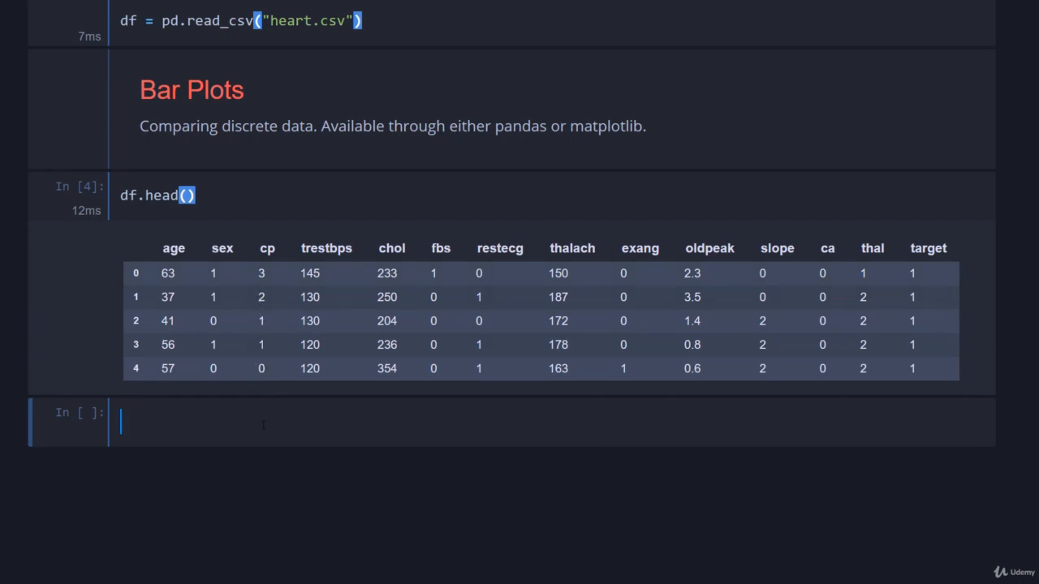
pyautogui.moveTo(270, 261)
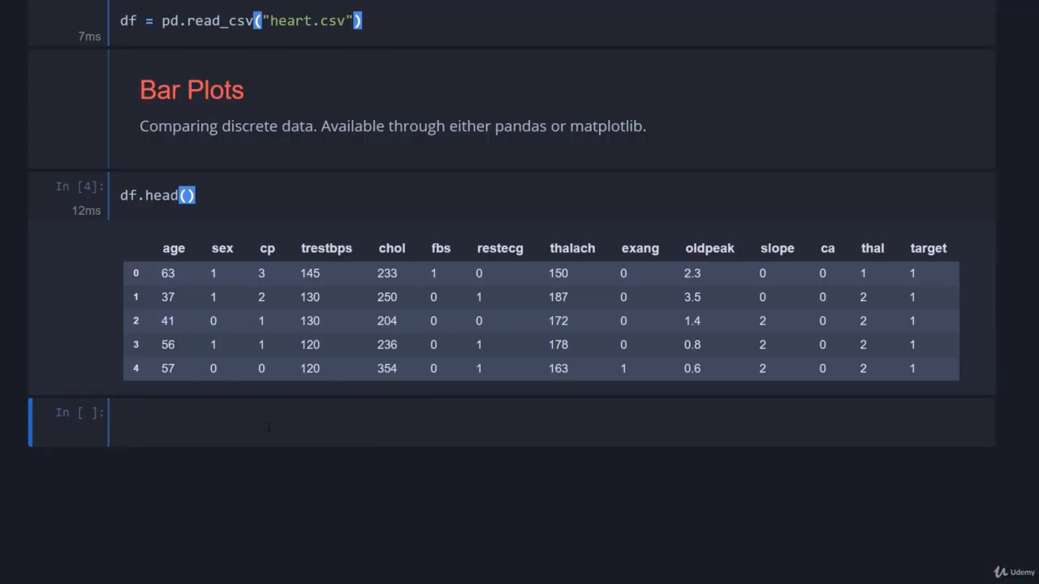
# - Build chest_pain = df.groupby(by="cp").median().reset_index() and run the cell
pyautogui.write('chest_pain = df')
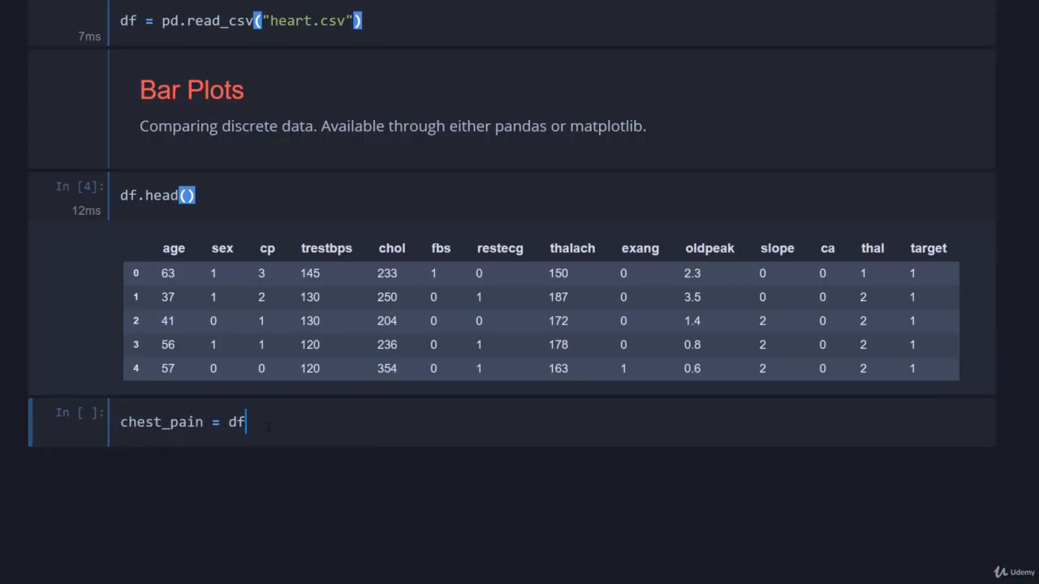
pyautogui.write('.groupby*')
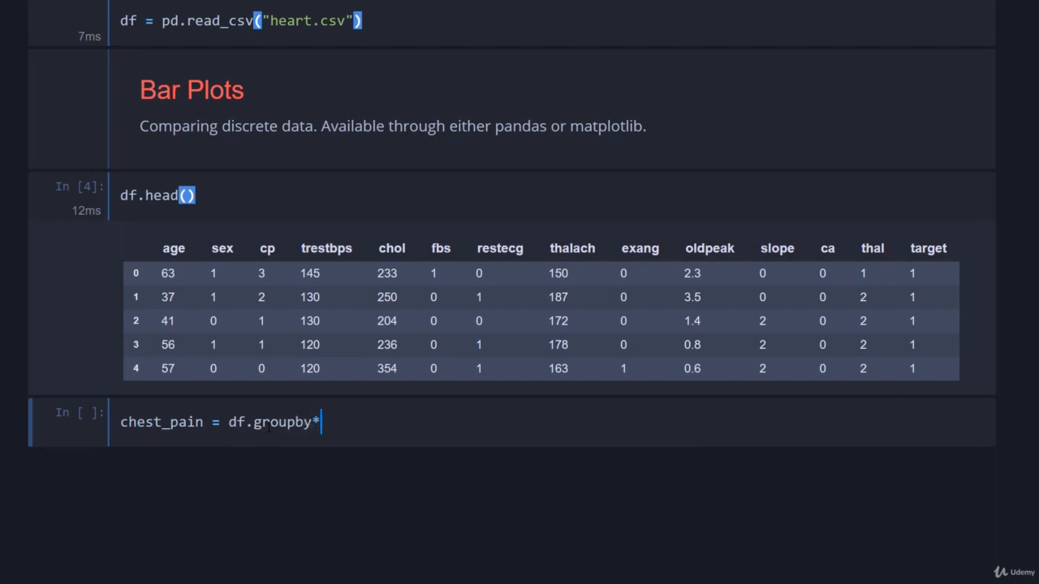
pyautogui.write('()')
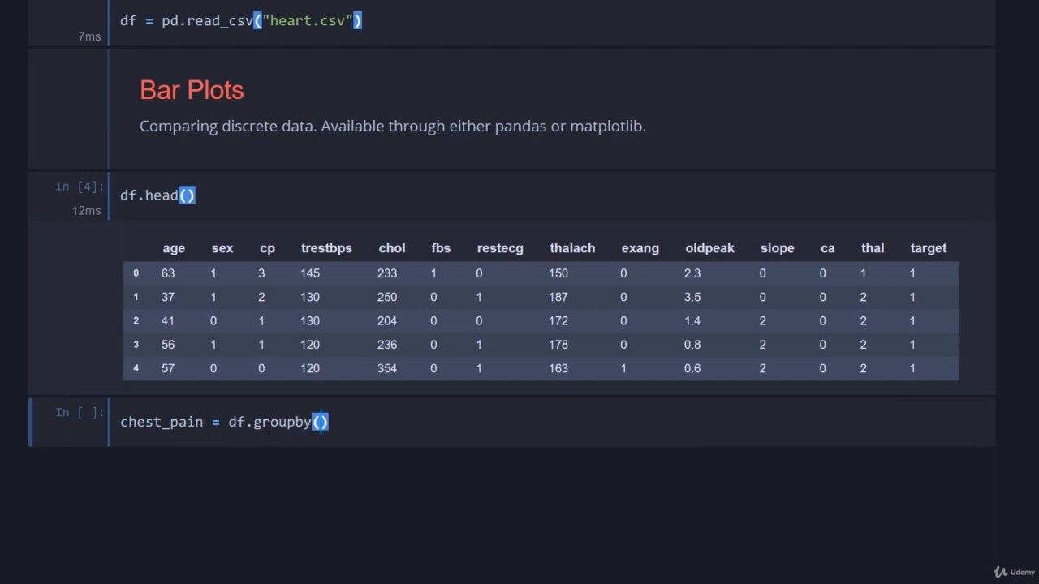
pyautogui.write('by="cp"')
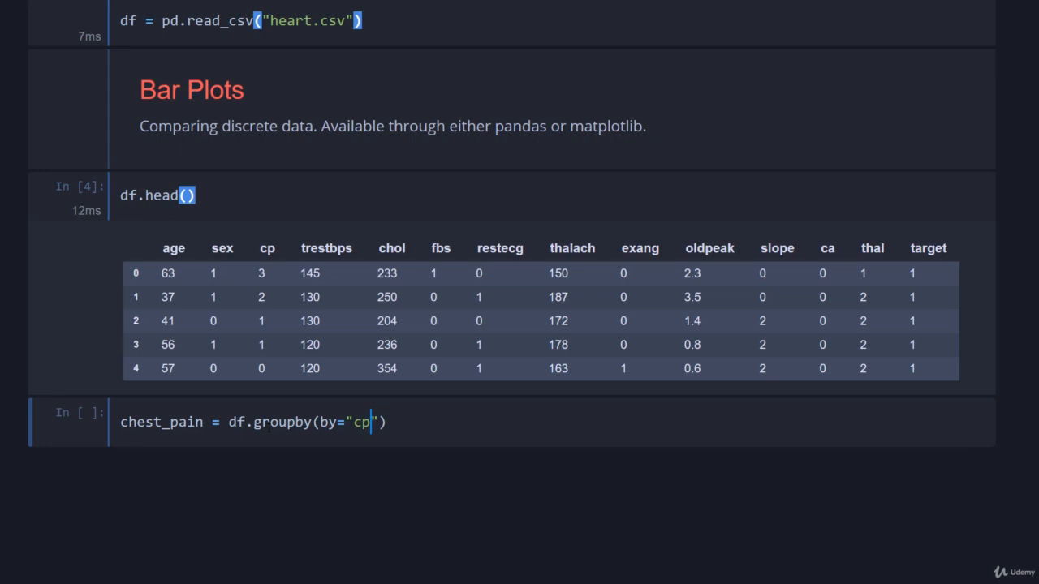
pyautogui.write(').')
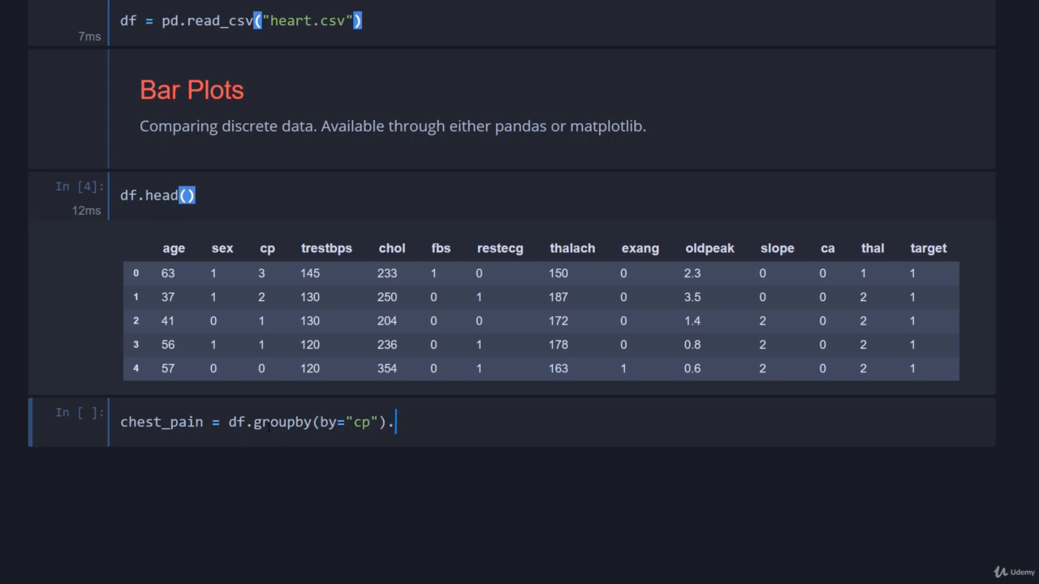
pyautogui.write('median()')
pyautogui.write('chest_pain.head()')
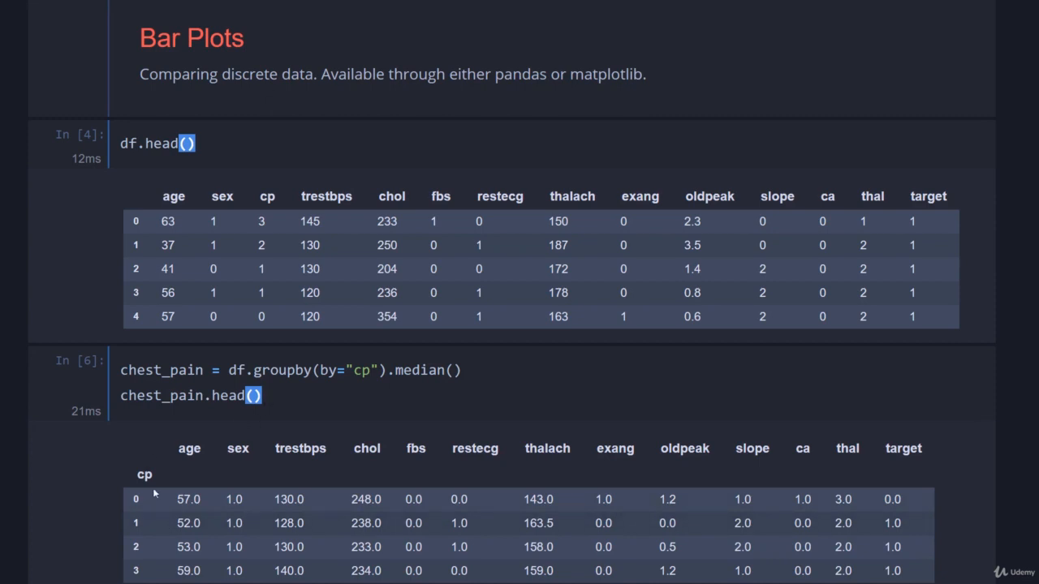
pyautogui.moveTo(211, 433)
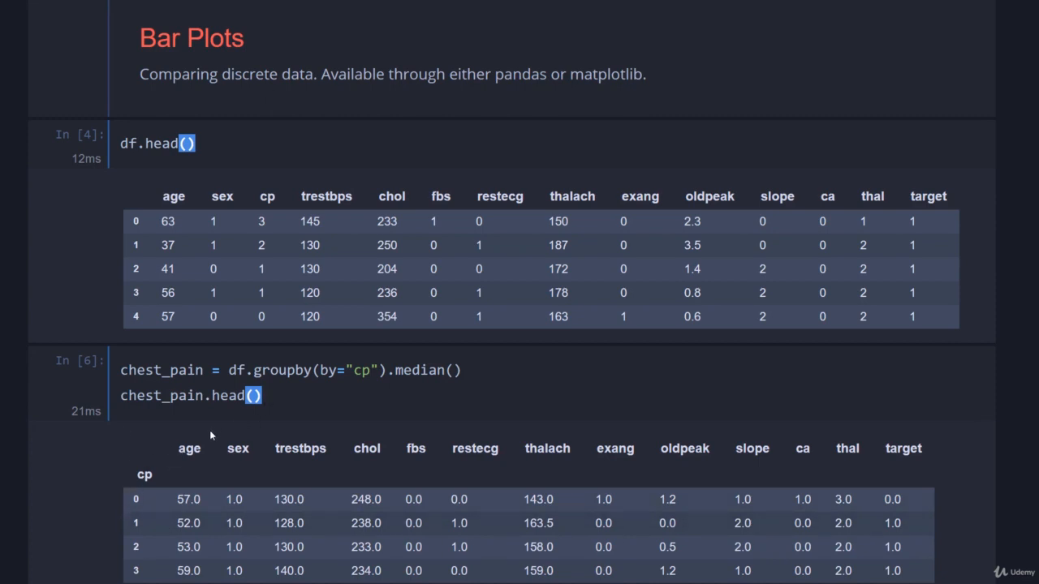
pyautogui.write('.')
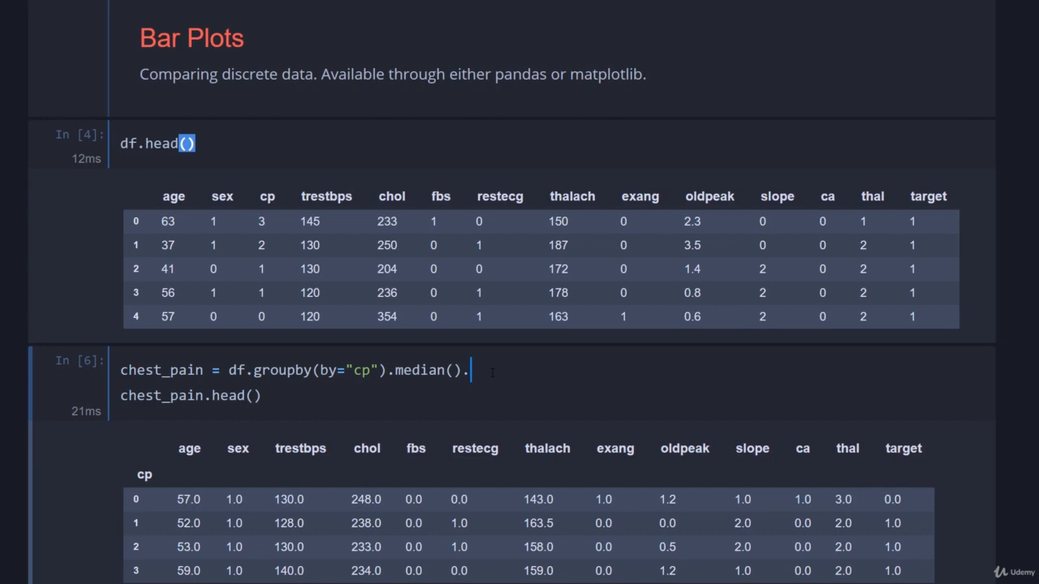
pyautogui.write('reset_')
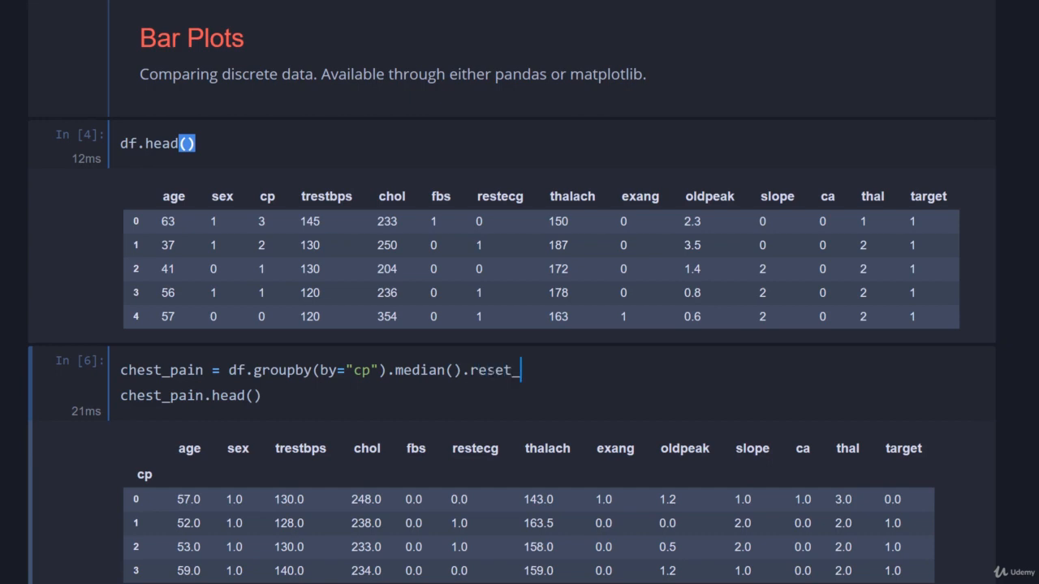
pyautogui.write('index()')
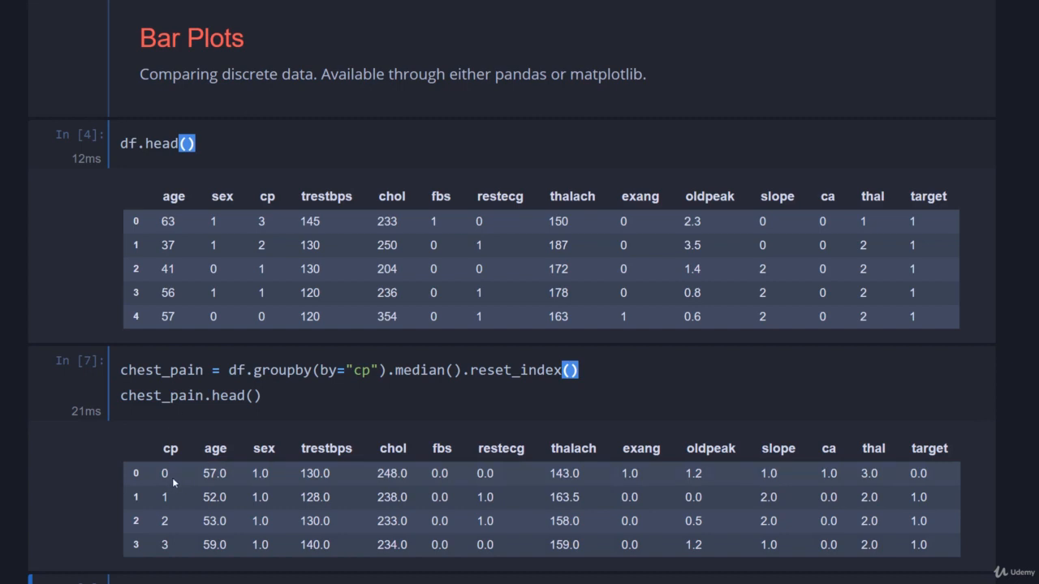
pyautogui.moveTo(337, 511)
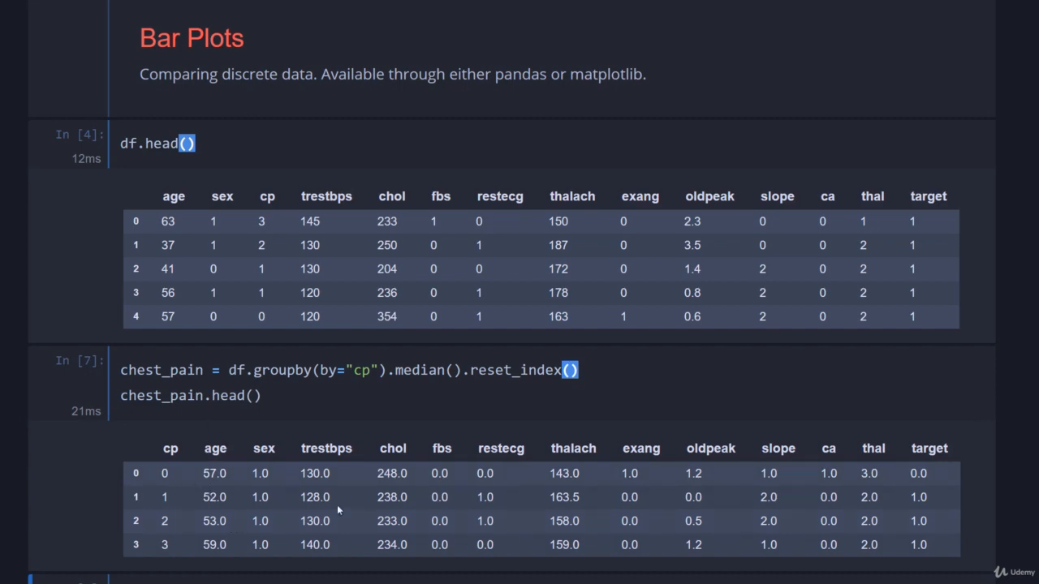
pyautogui.moveTo(144, 484)
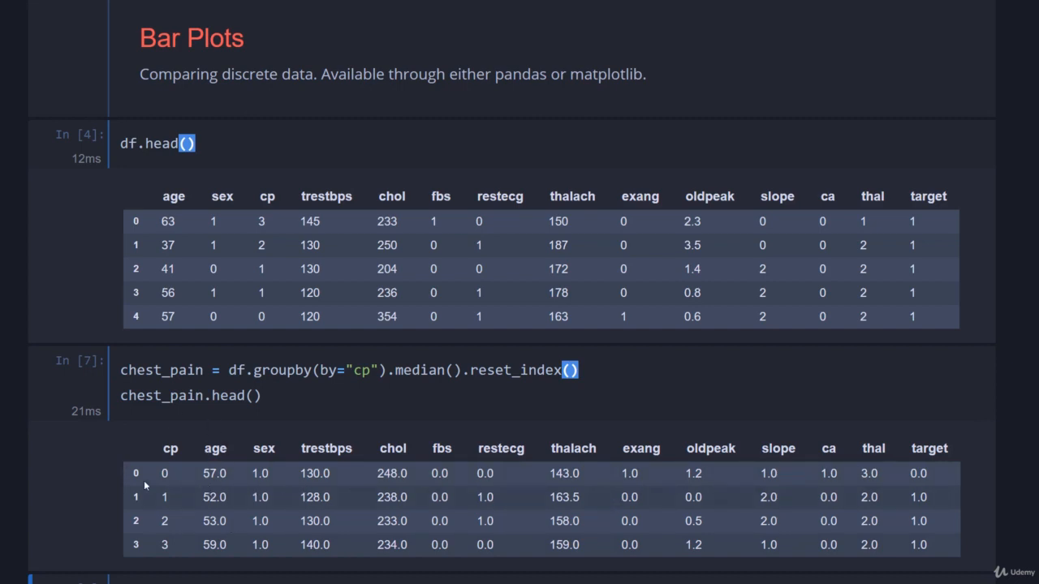
pyautogui.moveTo(159, 482)
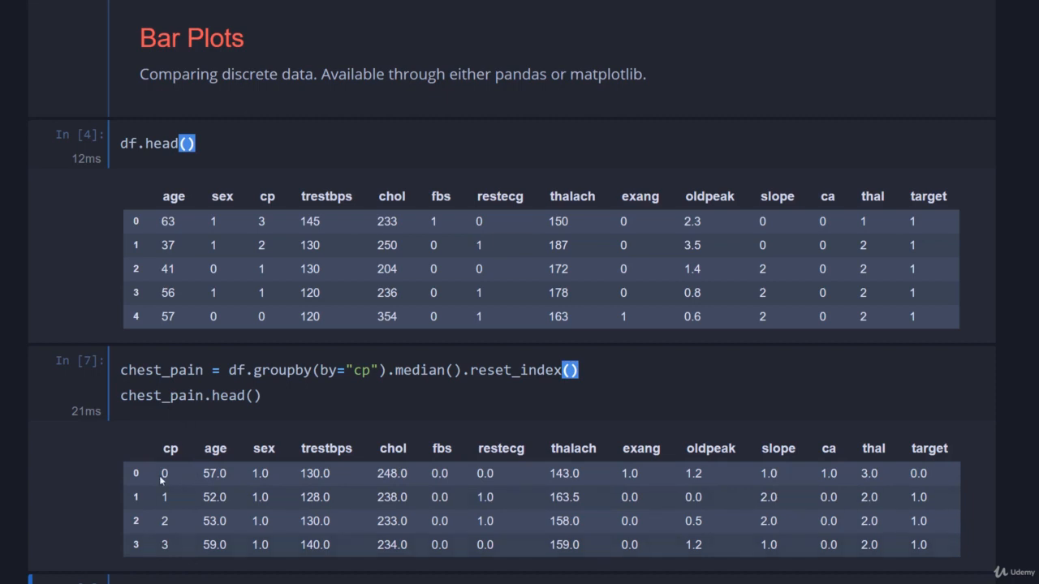
pyautogui.moveTo(234, 498)
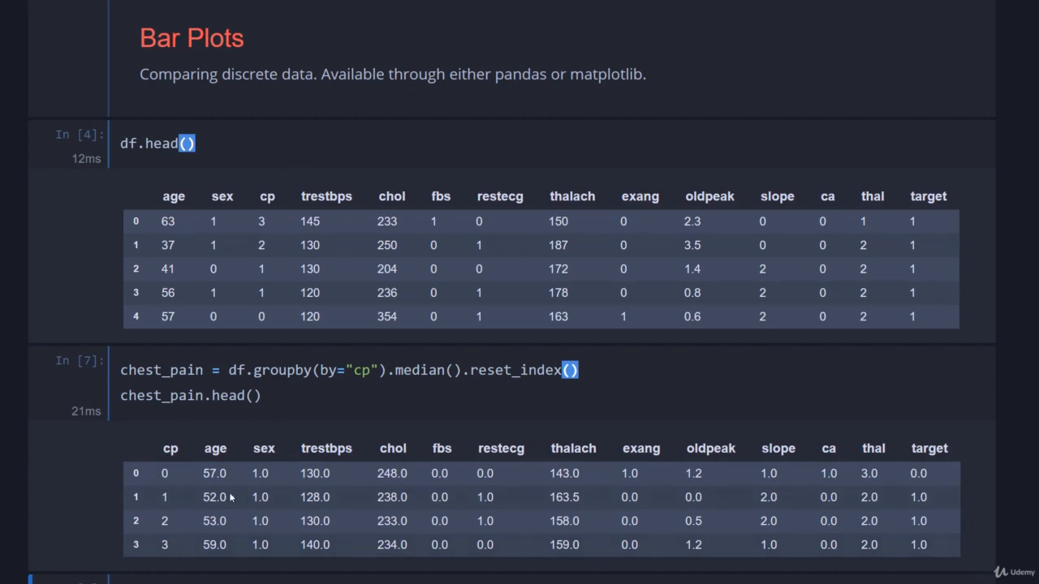
# - Run chest_pain.plot.bar(x="cp", y="age") for a bar chart of median age by cp
pyautogui.scroll(-3)
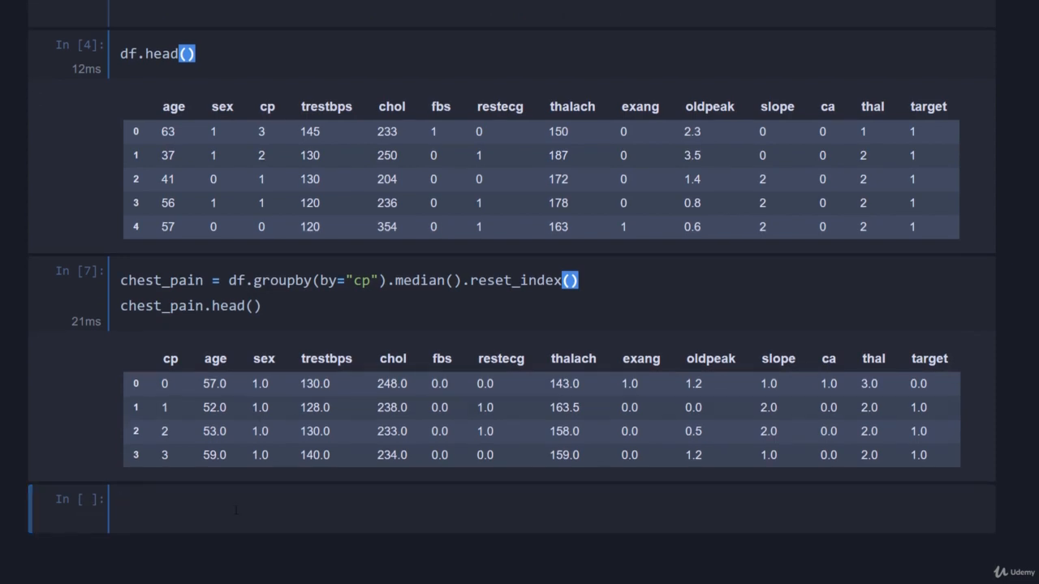
pyautogui.write('chest_pain.p')
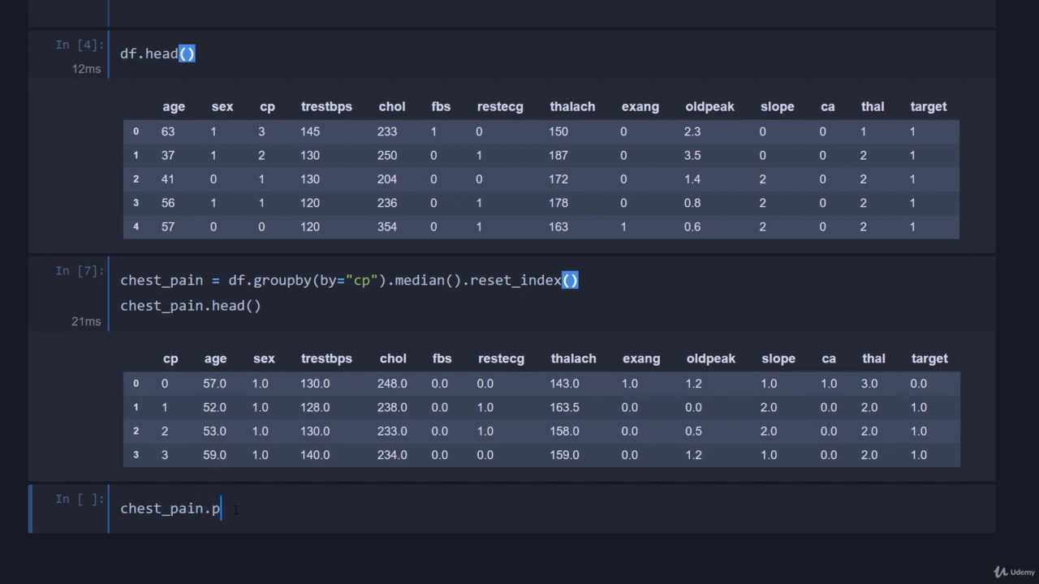
pyautogui.write('lot.bar()')
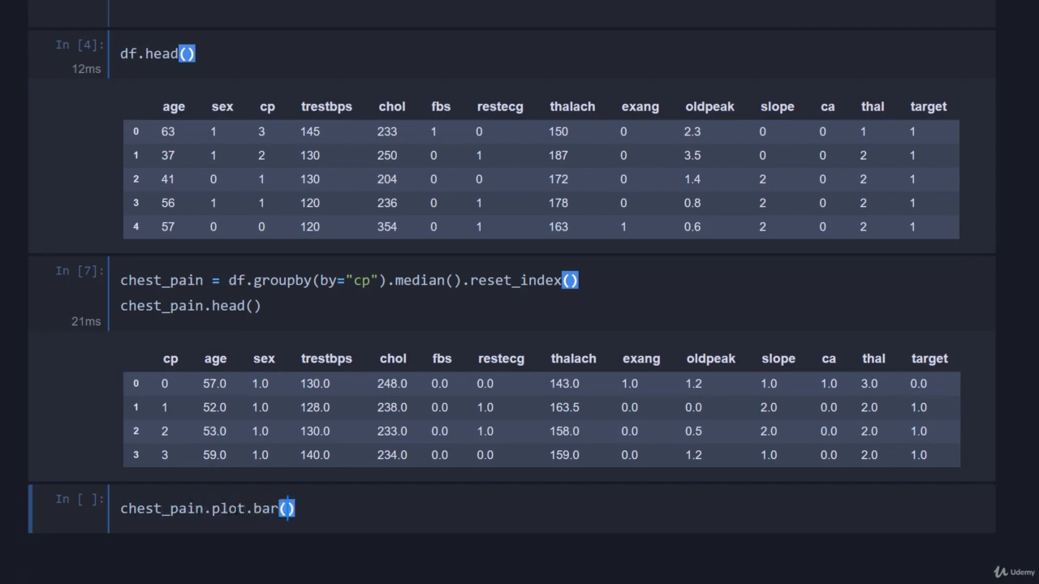
pyautogui.write('x="c')
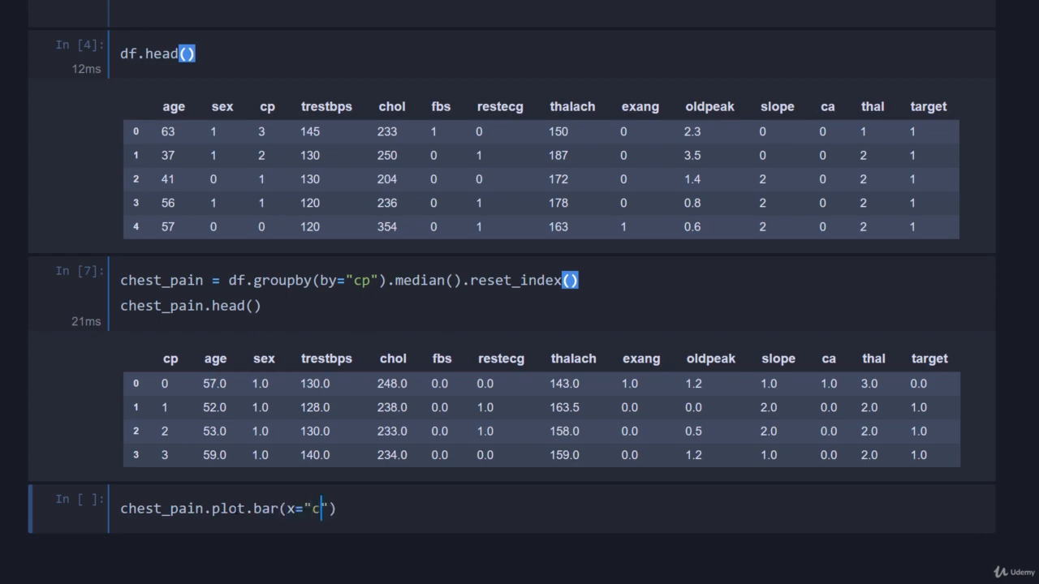
pyautogui.write('p", y')
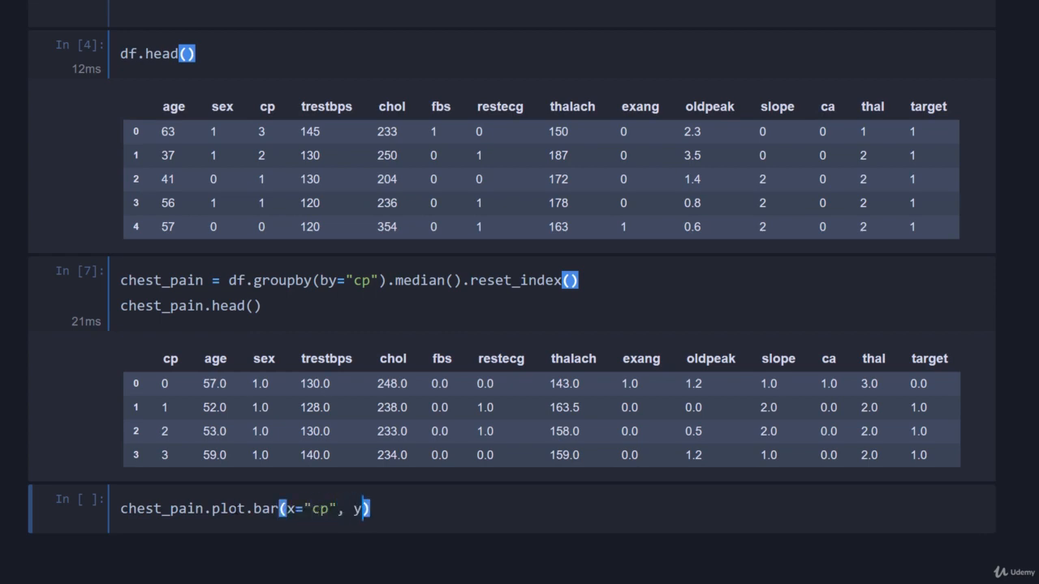
pyautogui.write('="age"')
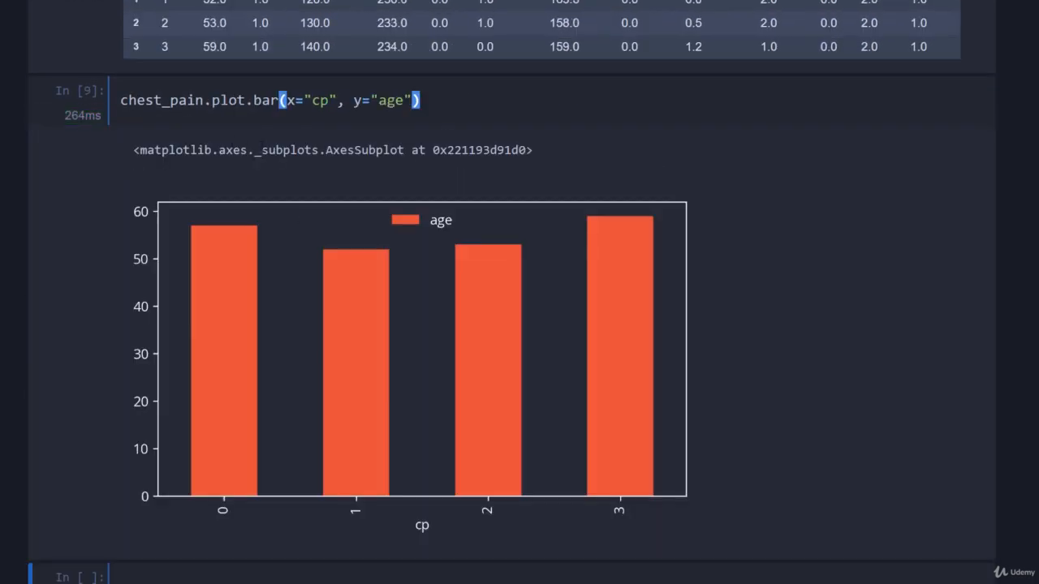
pyautogui.moveTo(150, 136)
pyautogui.write(';')
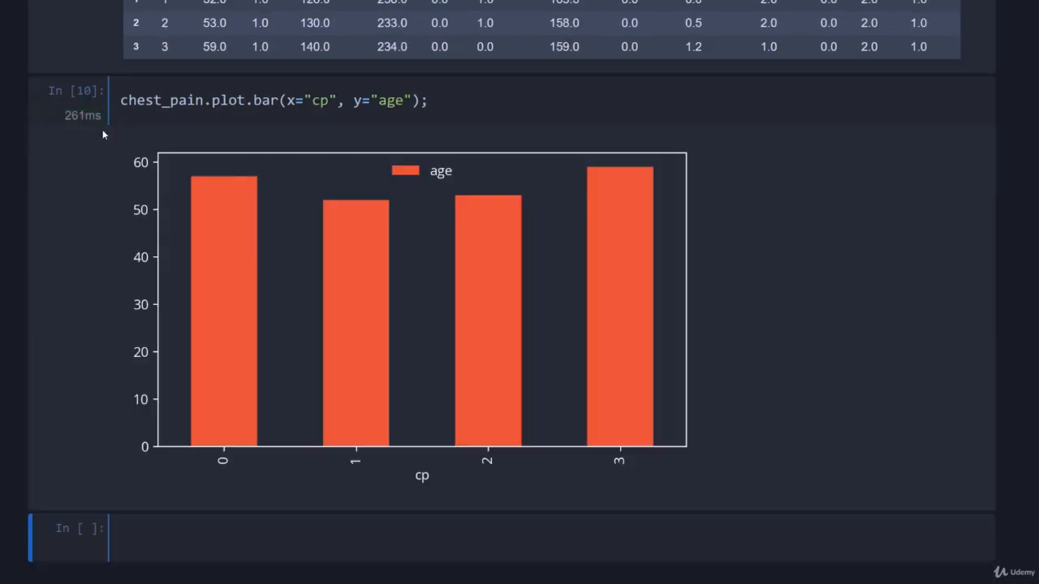
pyautogui.moveTo(477, 150)
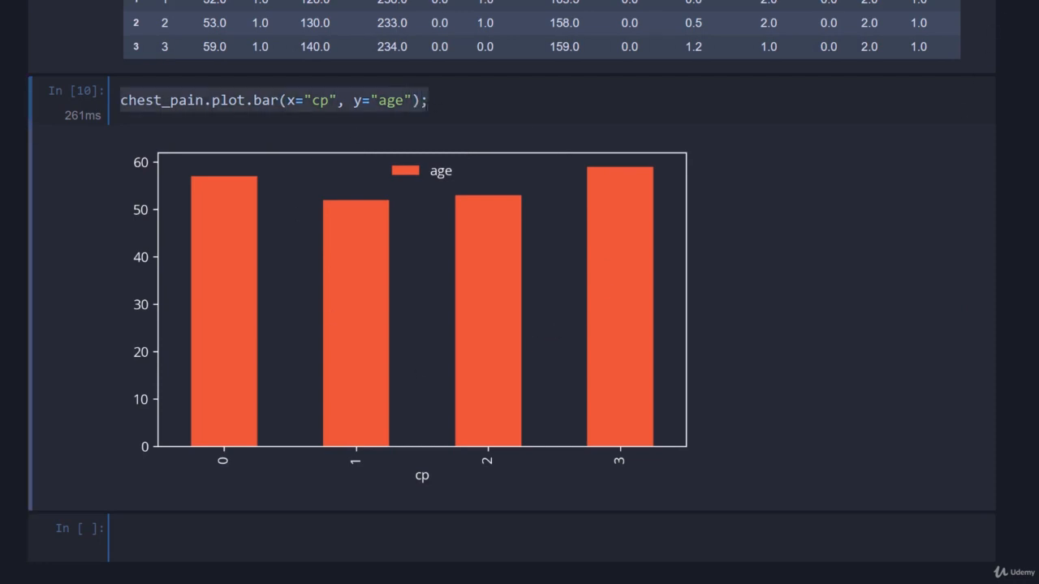
pyautogui.scroll(-3)
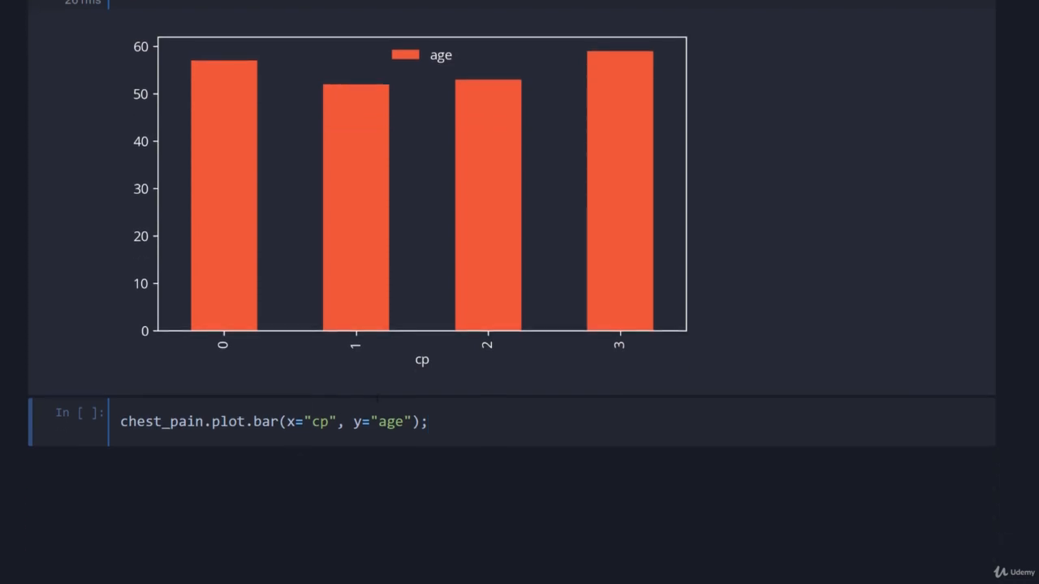
pyautogui.doubleClick(389, 421)
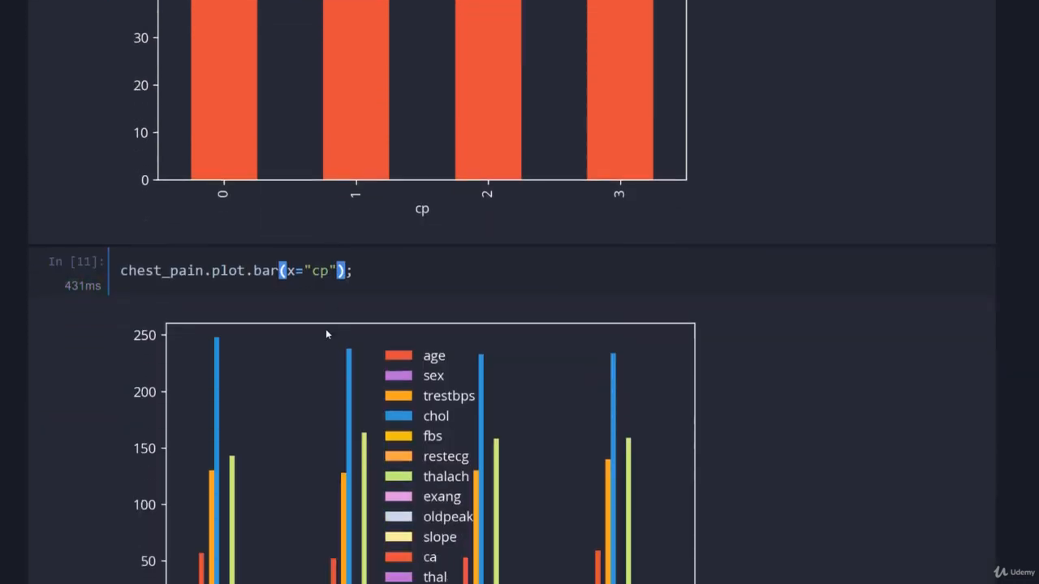
pyautogui.scroll(-3)
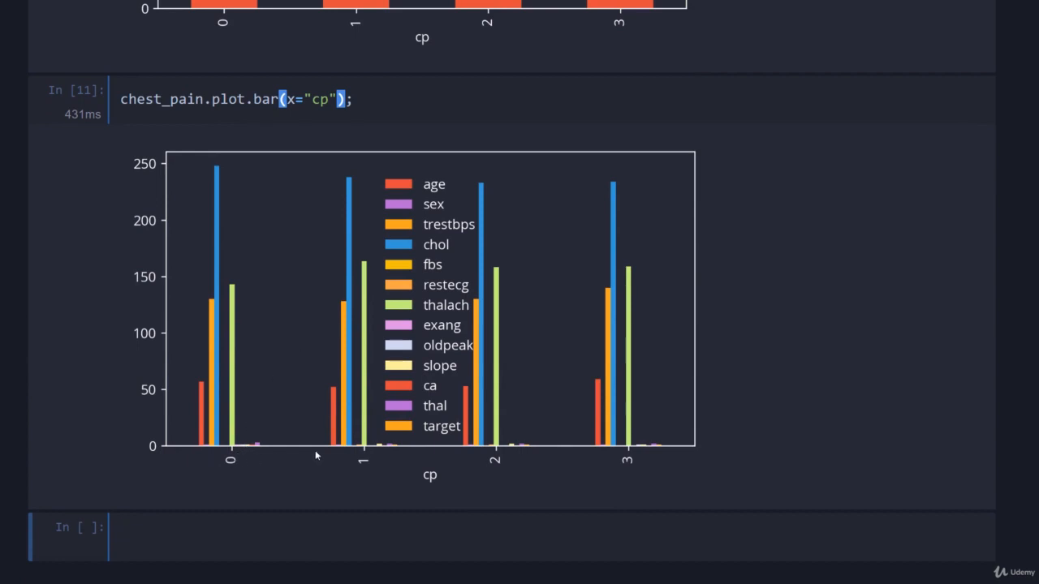
pyautogui.moveTo(396, 379)
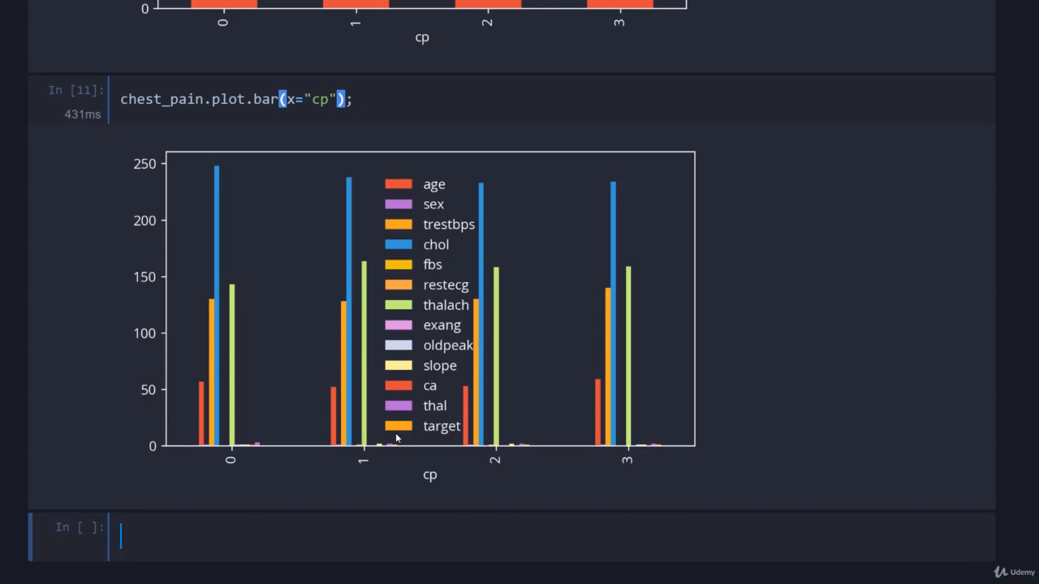
pyautogui.moveTo(379, 412)
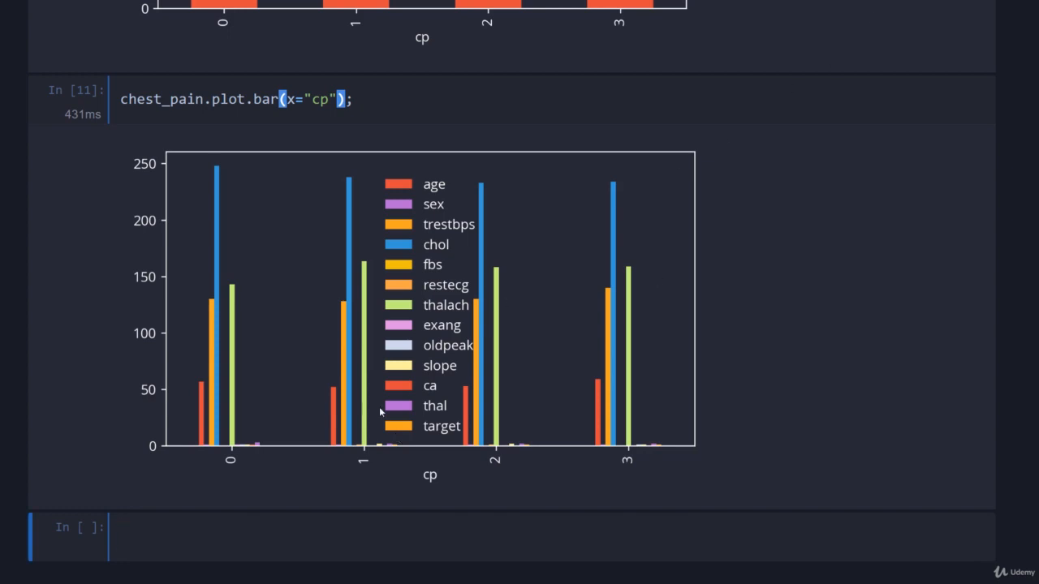
# - Create fig, ax with plt.subplots() and draw ax.bar of chest_pain cp versus age labelled "age"
pyautogui.scroll(-3)
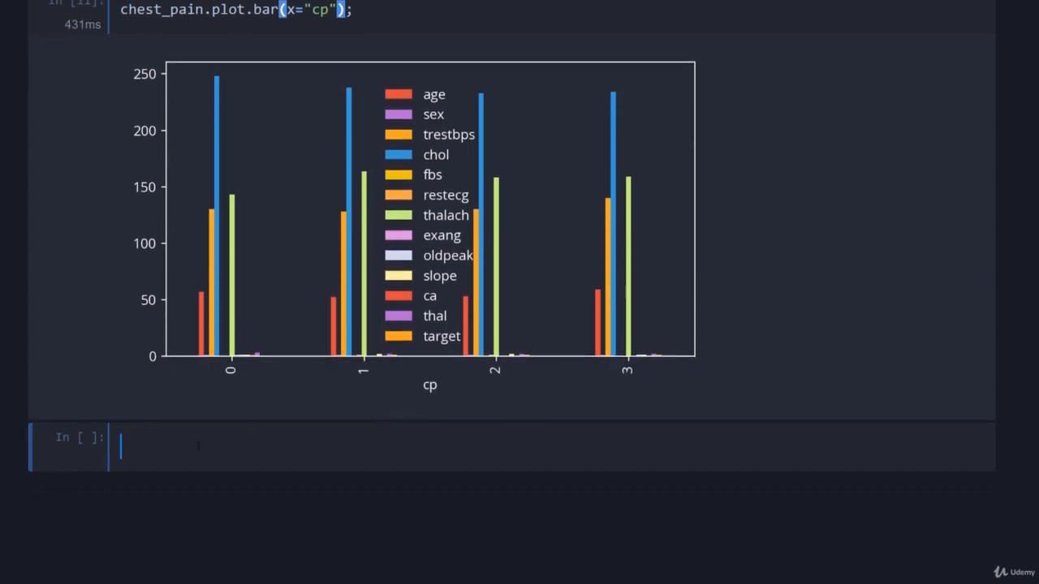
pyautogui.write('fig, ax -')
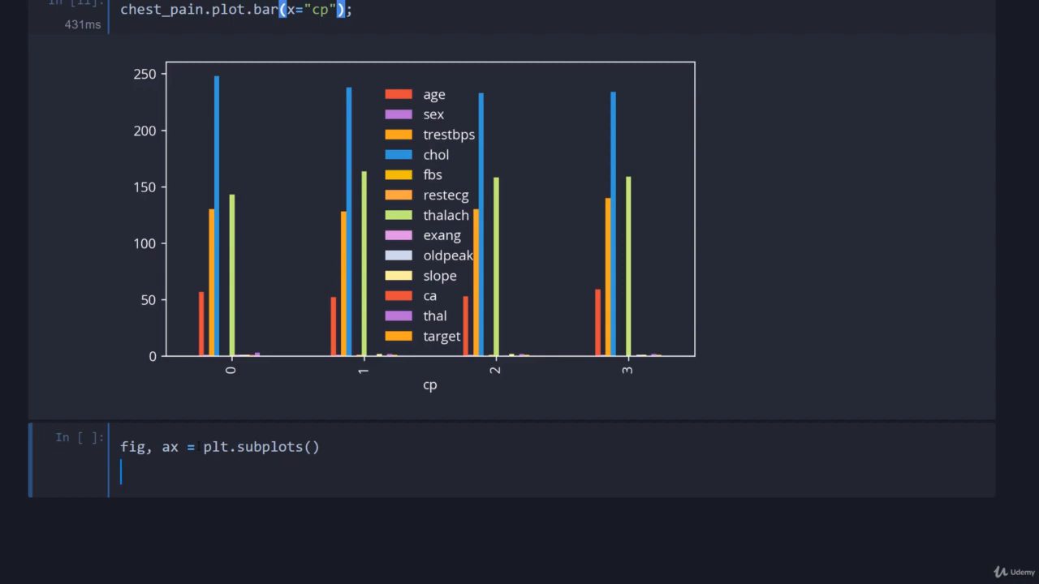
pyautogui.write('ax.bar()')
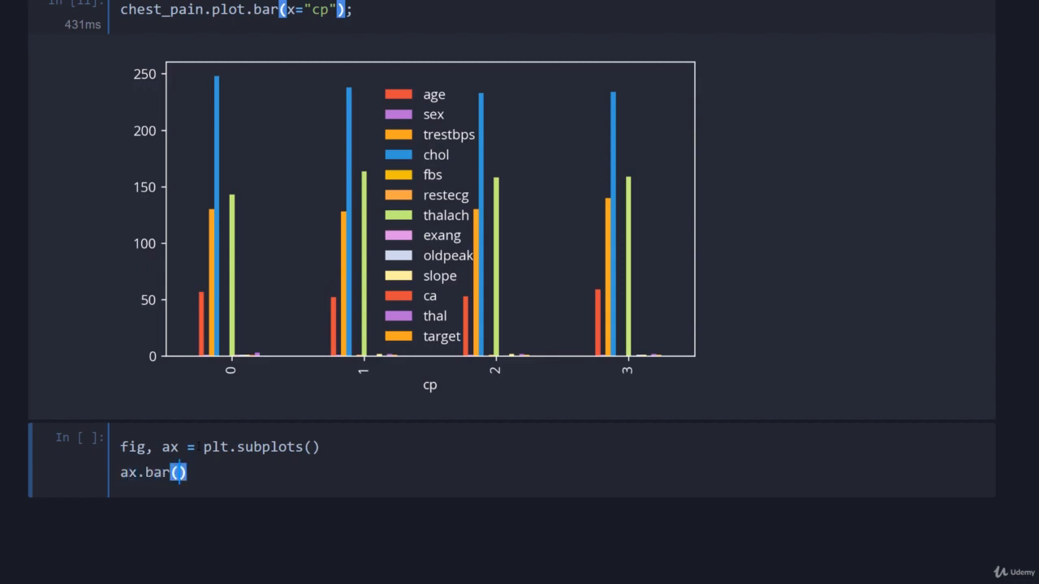
pyautogui.write('chest')
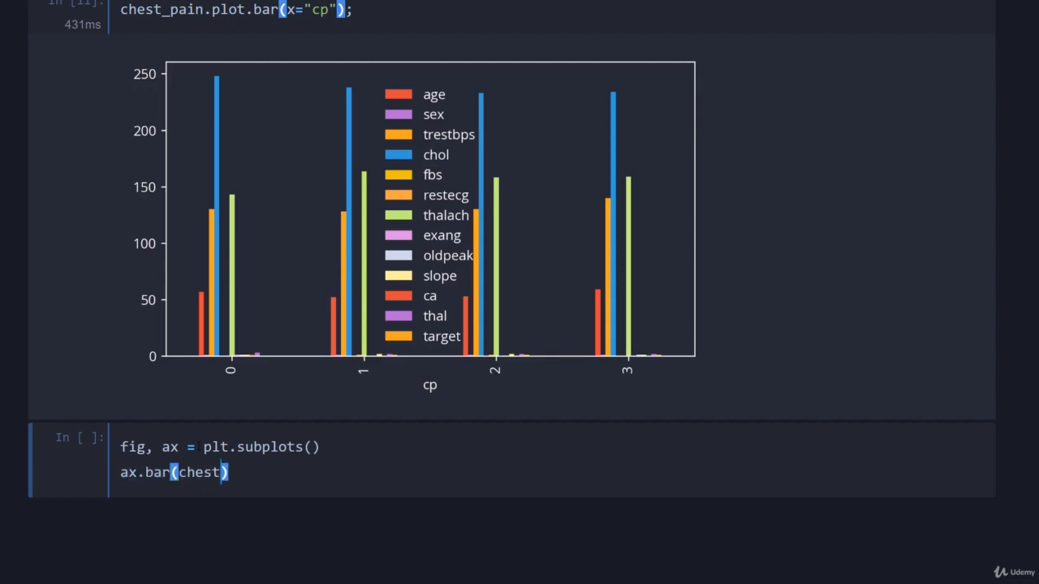
pyautogui.write('_pain["co"')
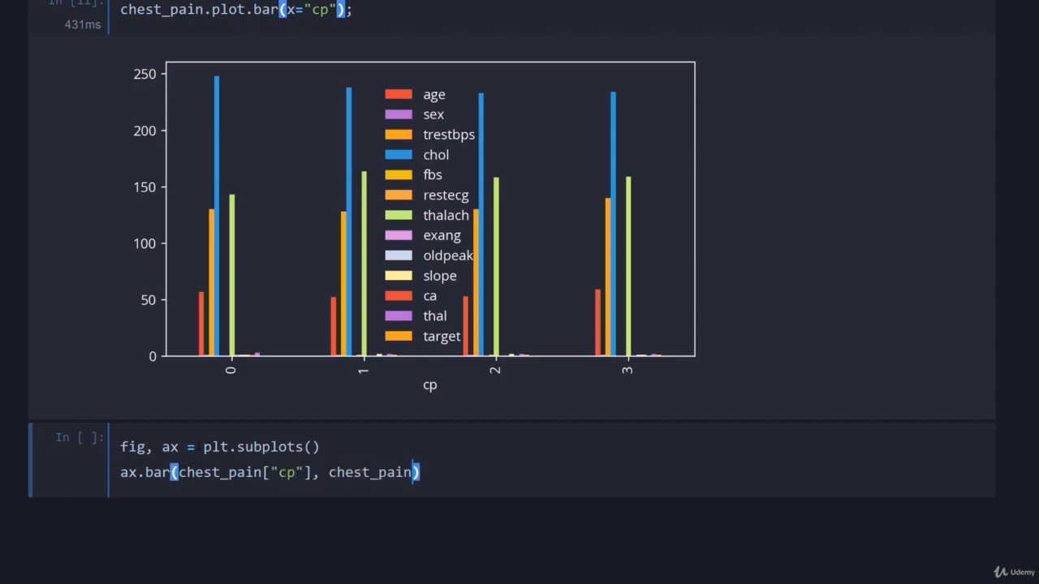
pyautogui.write('["age"]')
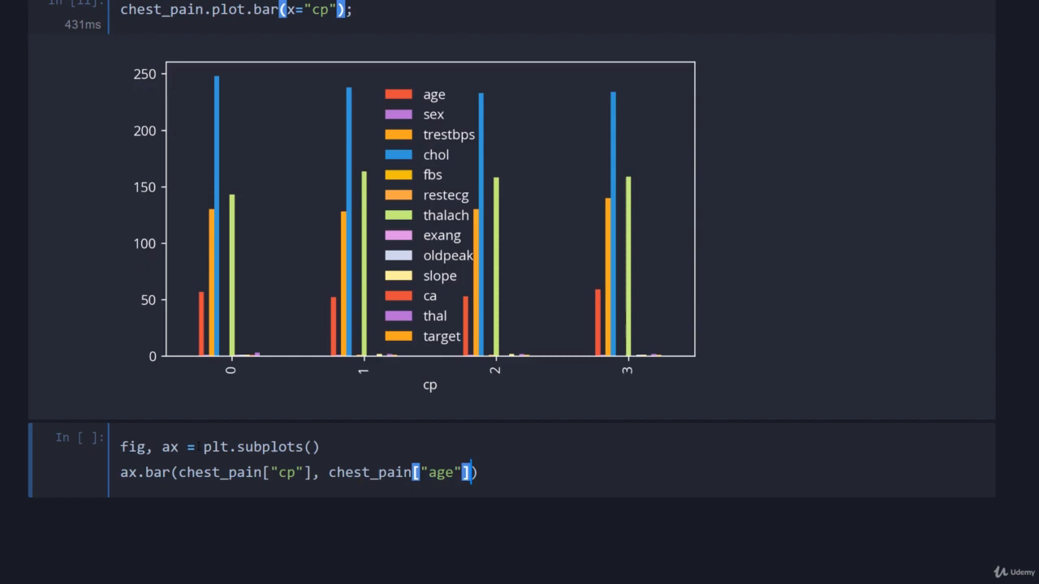
pyautogui.write(', label="a"')
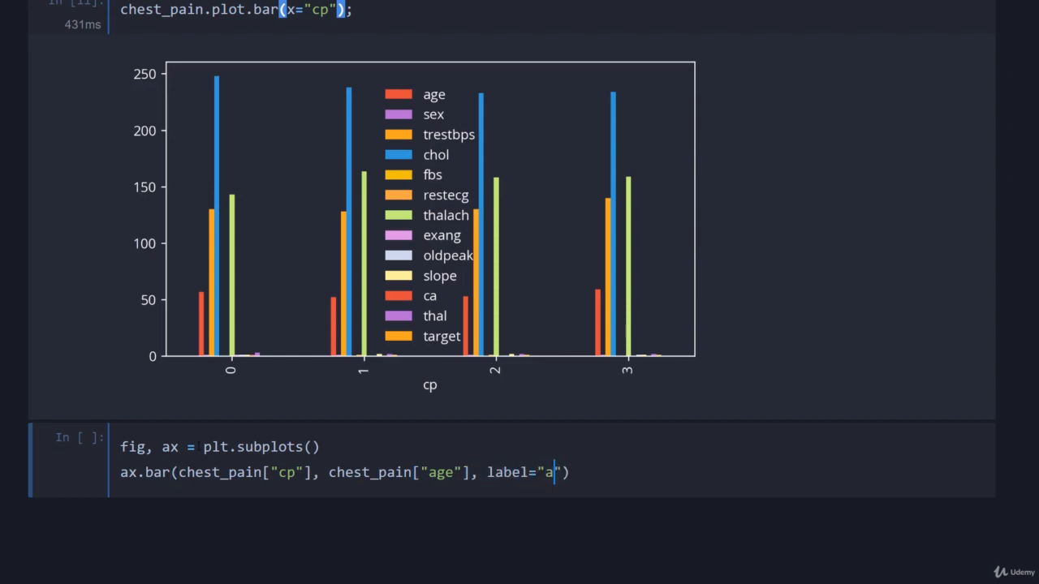
pyautogui.write('ge")')
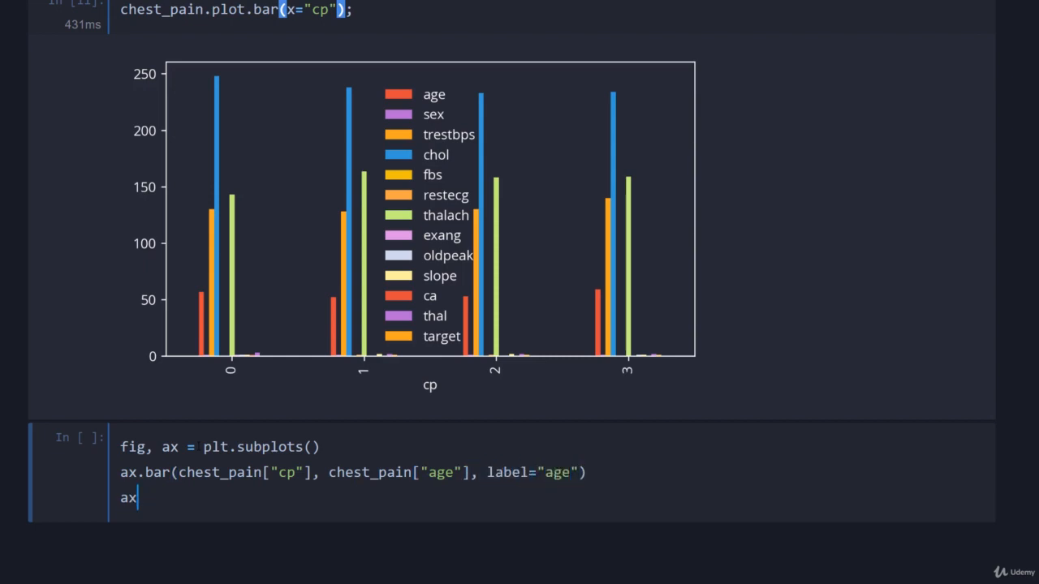
# - Add the cp x-axis label and a legend, then run the chart cell
pyautogui.write('.set_xlabel()')
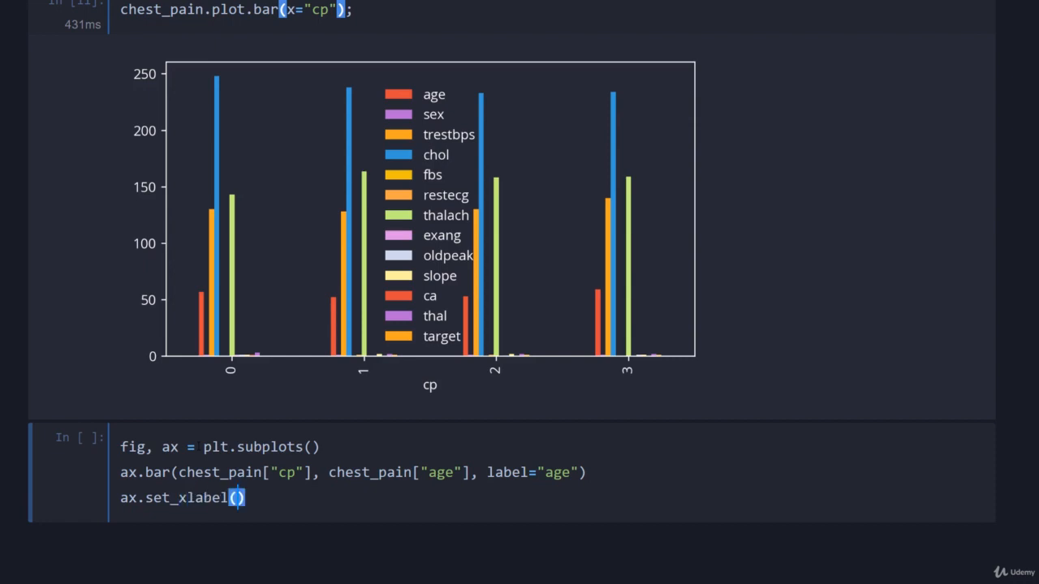
pyautogui.write('"cp"')
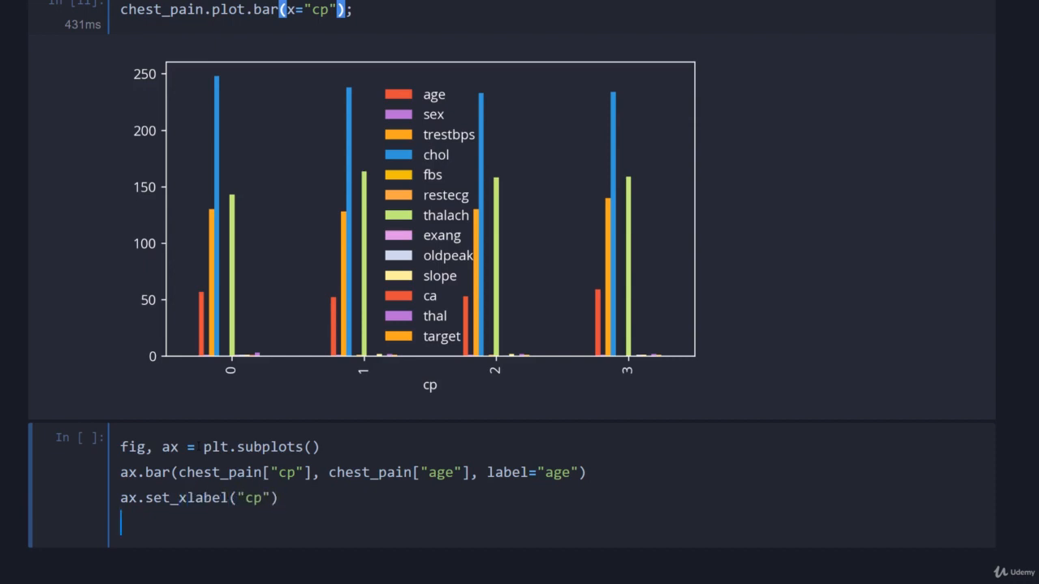
pyautogui.write('ax.legend*();')
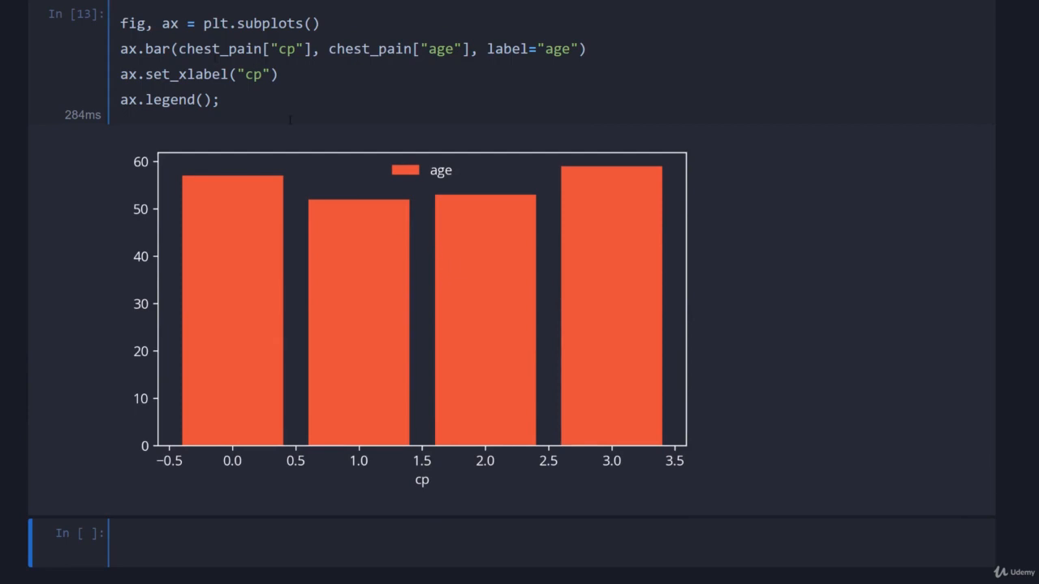
pyautogui.moveTo(630, 247)
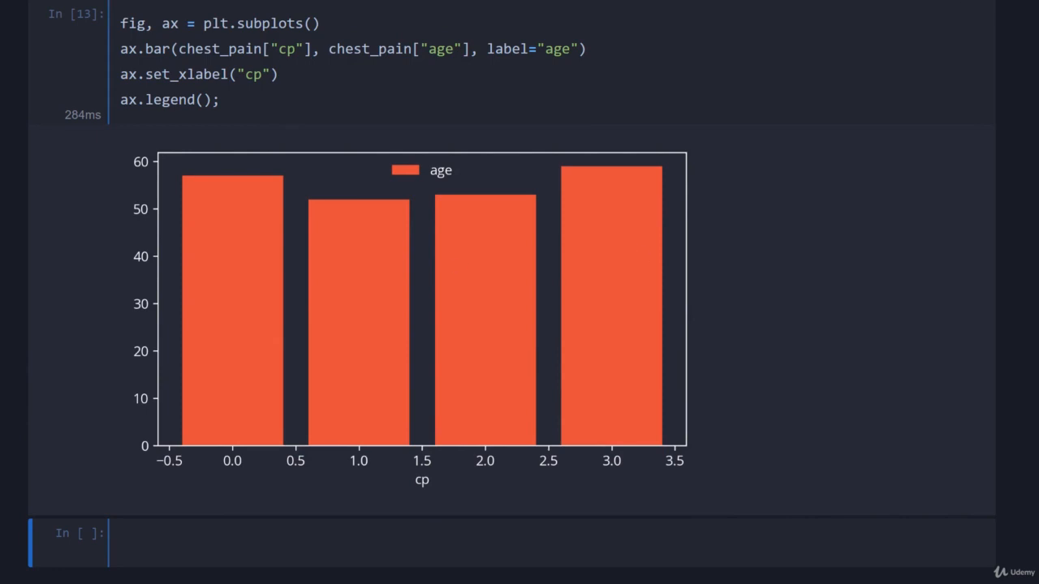
pyautogui.scroll(-3)
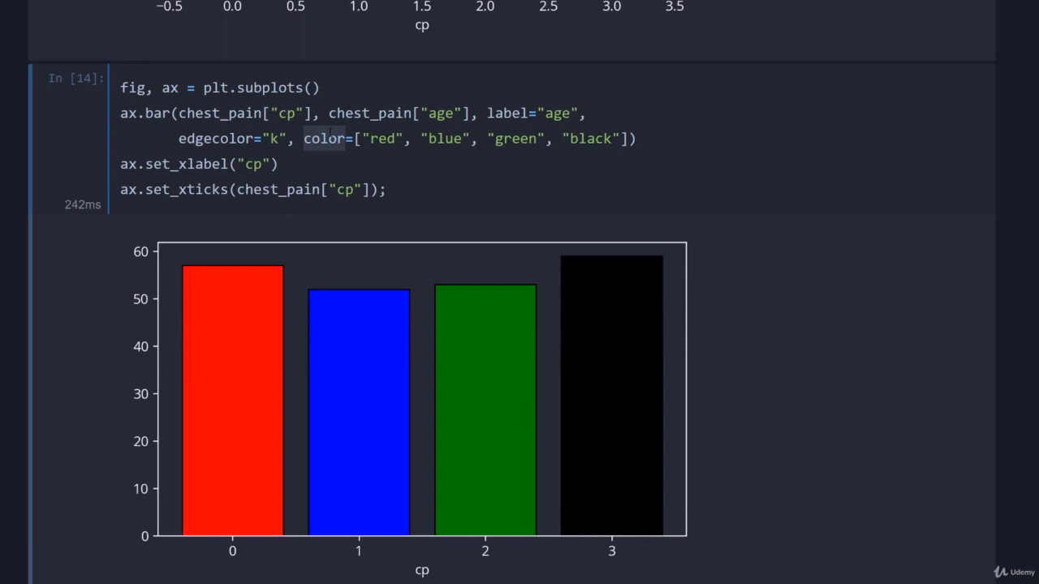
pyautogui.moveTo(642, 240)
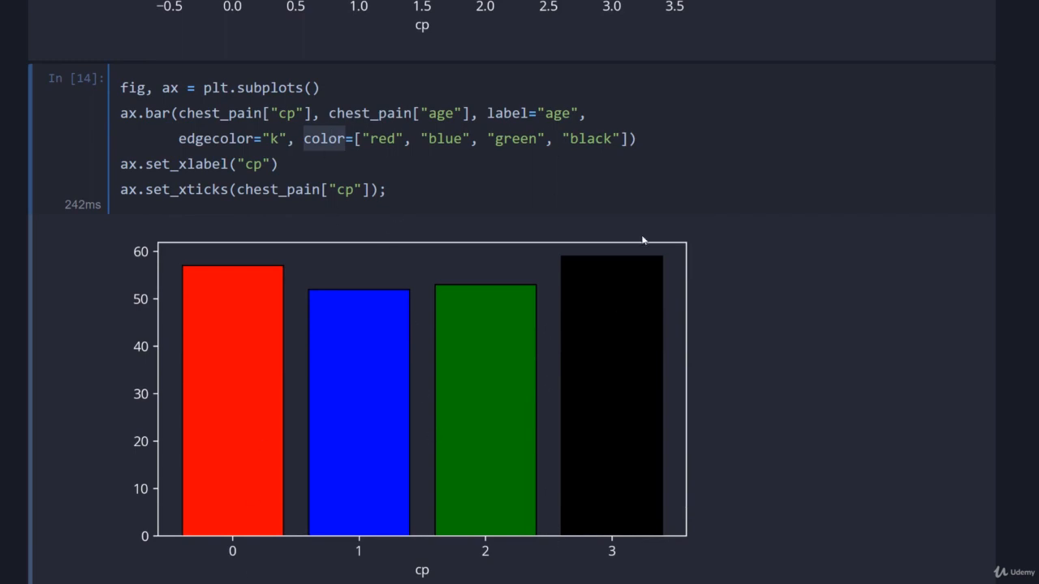
pyautogui.moveTo(495, 250)
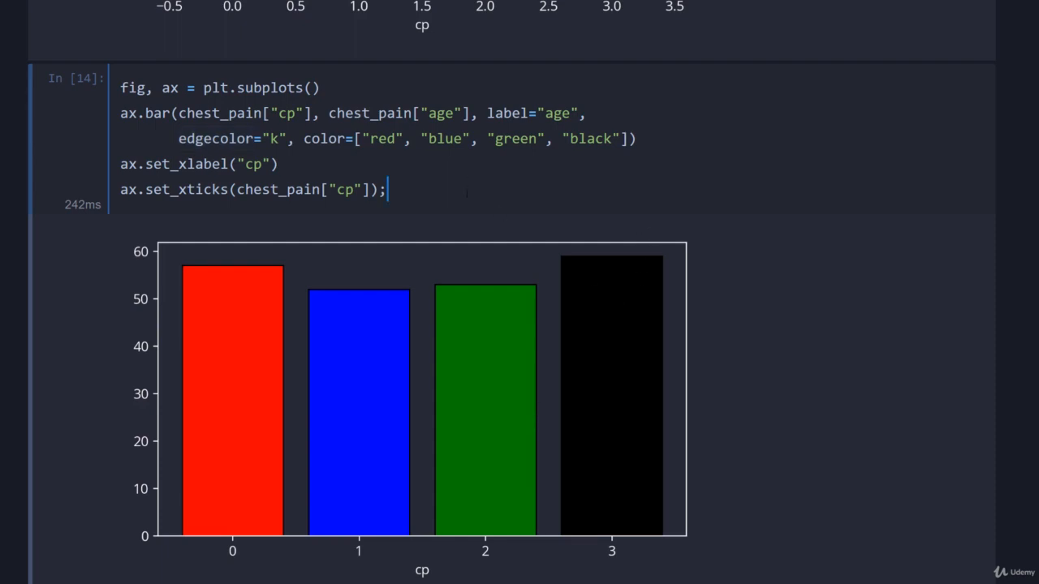
pyautogui.moveTo(466, 193)
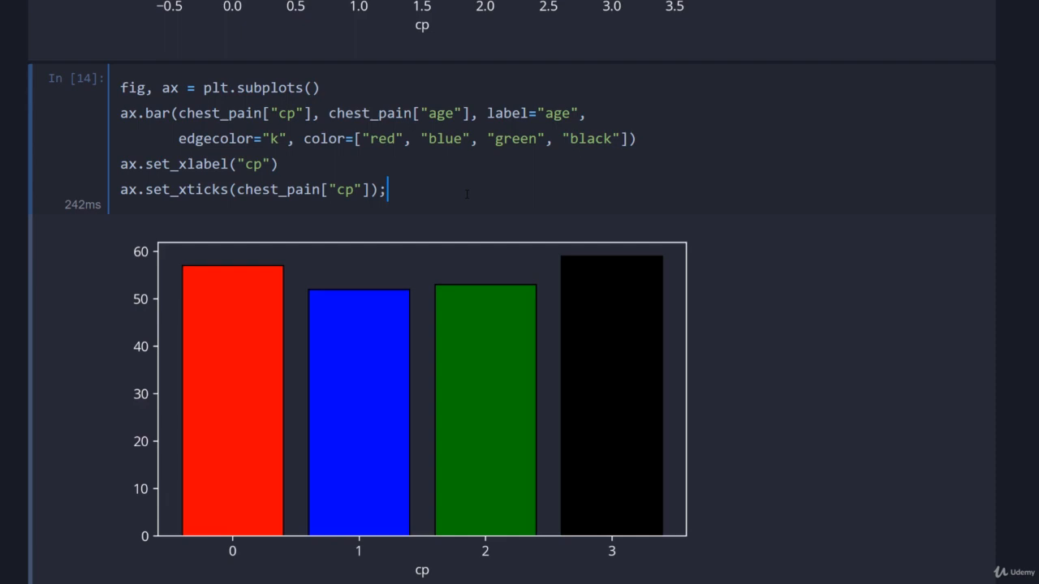
# - Scroll down past the coloured age bar chart to the empty cell below
pyautogui.scroll(-3)
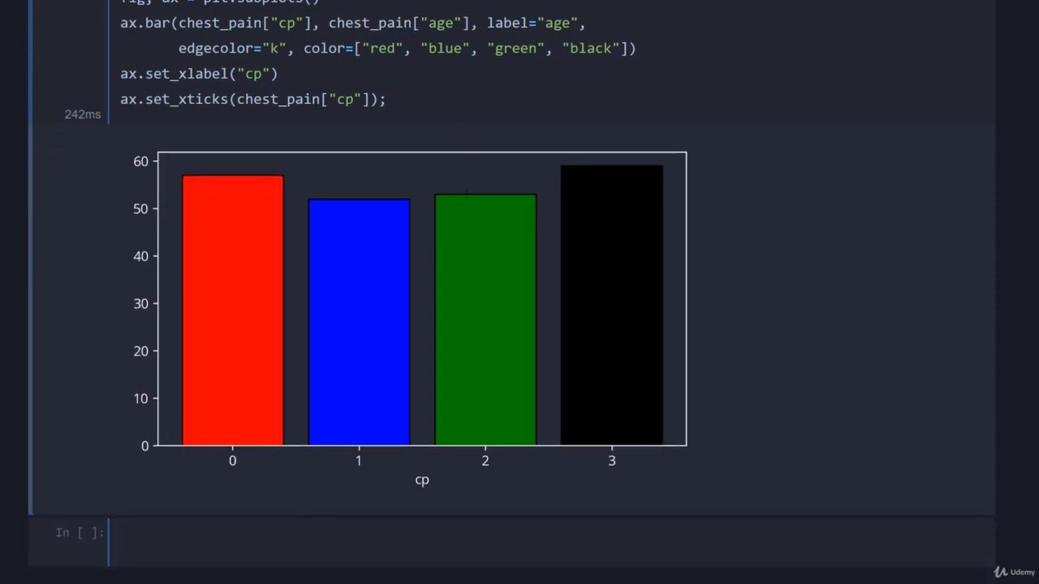
pyautogui.scroll(-3)
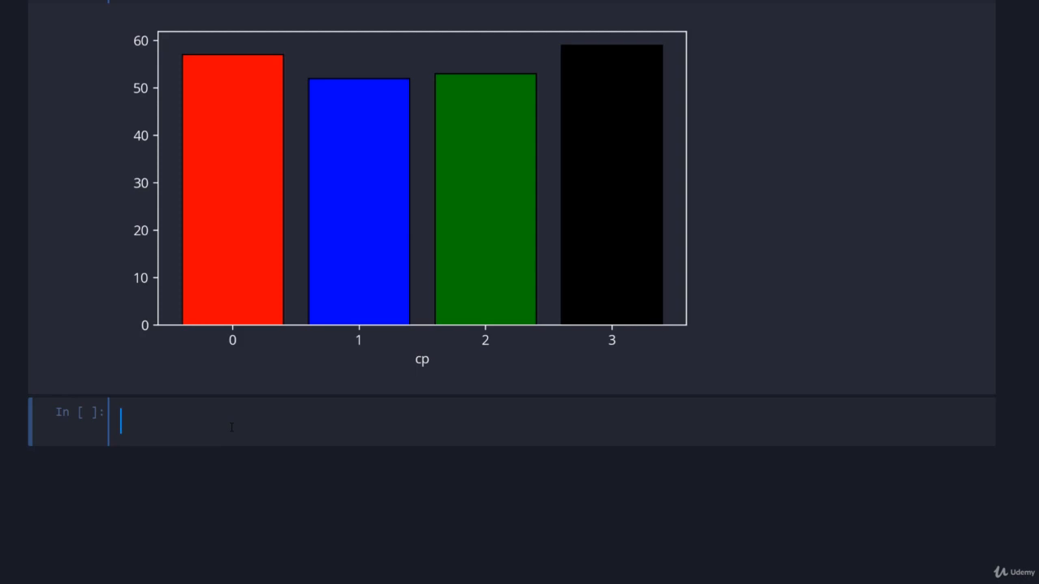
# - Run ax = sb.barplot("cp", "age", errcolor="w", capsize=0.1, data=df) for a seaborn age-by-cp bar plot
pyautogui.write('ax =')
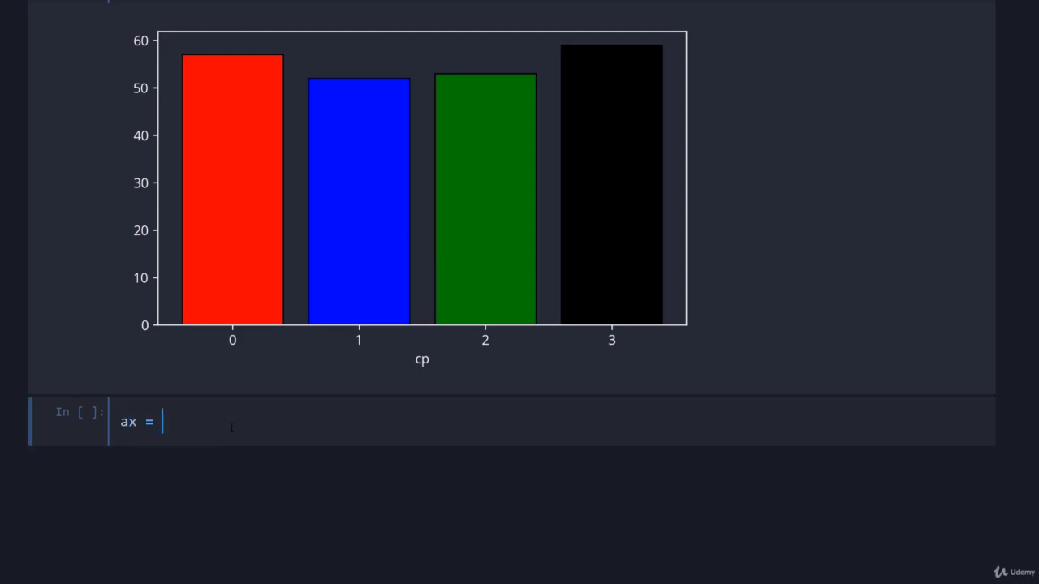
pyautogui.write('sb.')
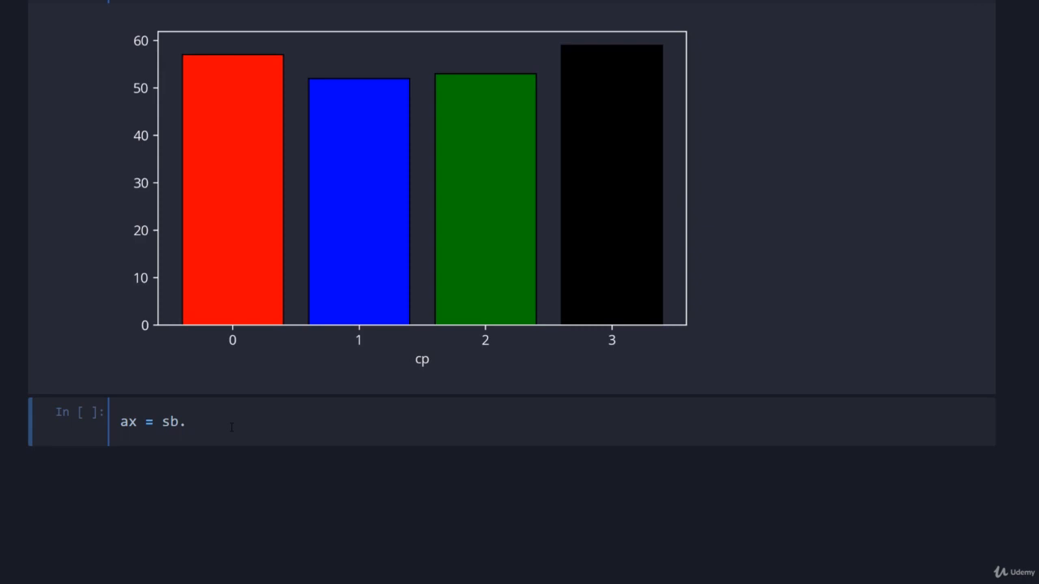
pyautogui.write('barplot')
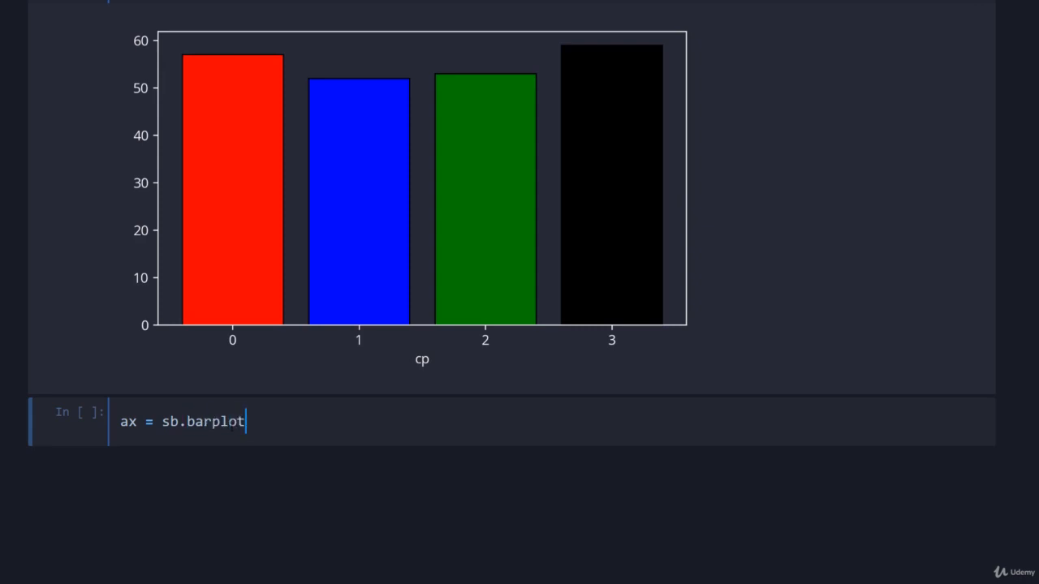
pyautogui.write('()')
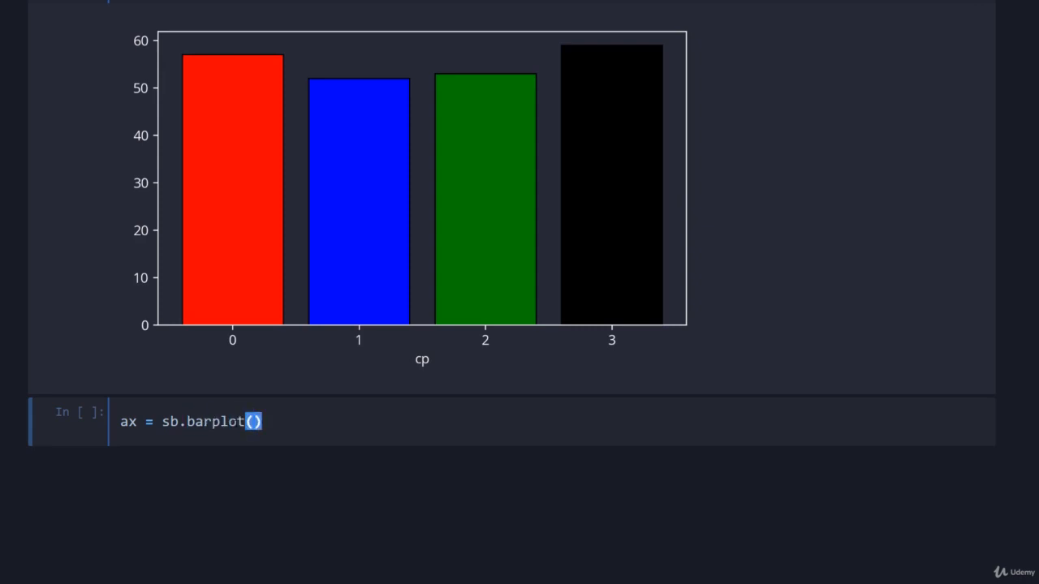
pyautogui.write('"c"')
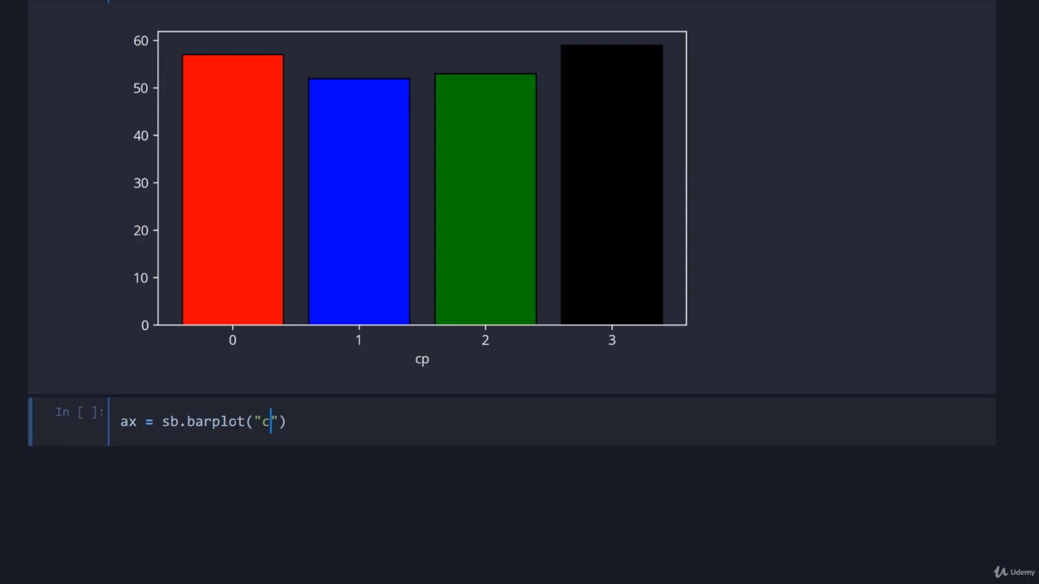
pyautogui.write('p", "age", errcolor="w')
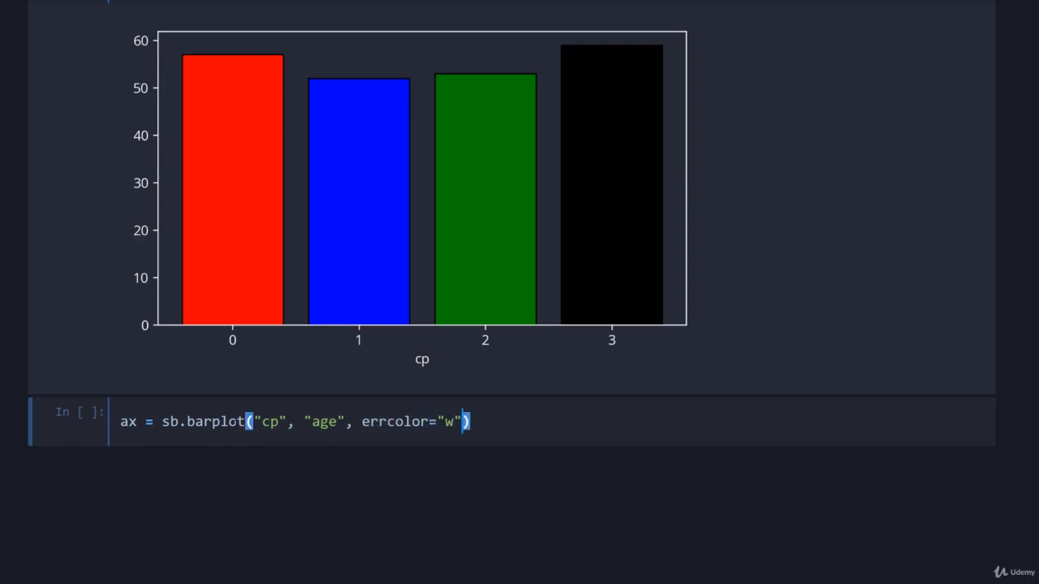
pyautogui.write(', capsize=')
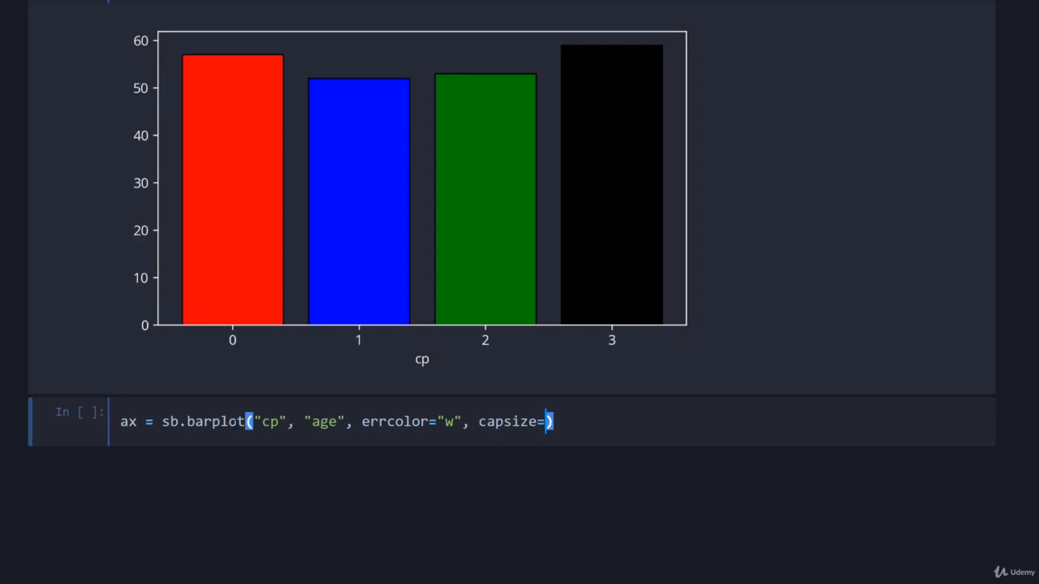
pyautogui.write('0.1, data=df')
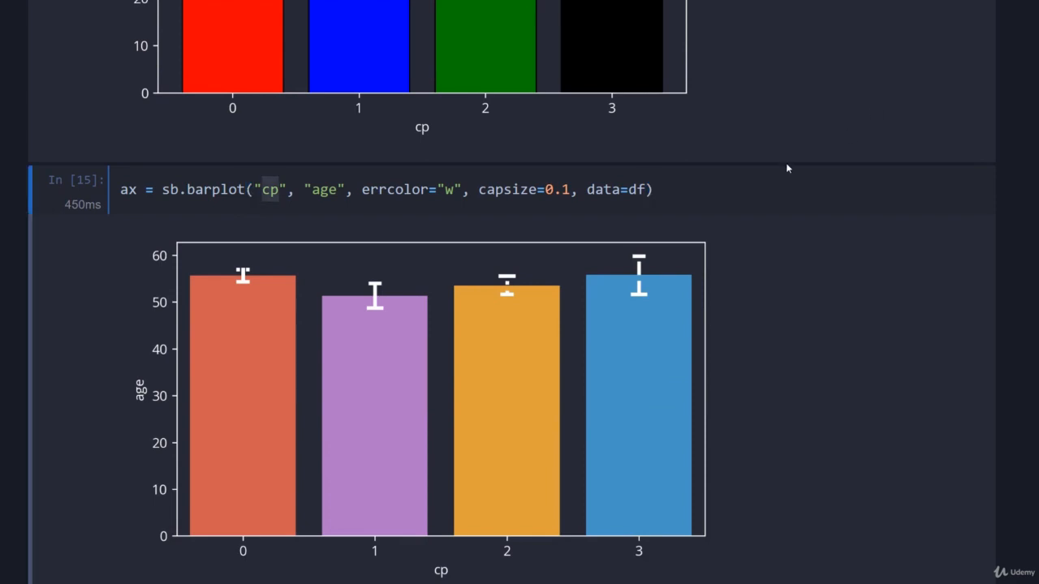
pyautogui.scroll(-3)
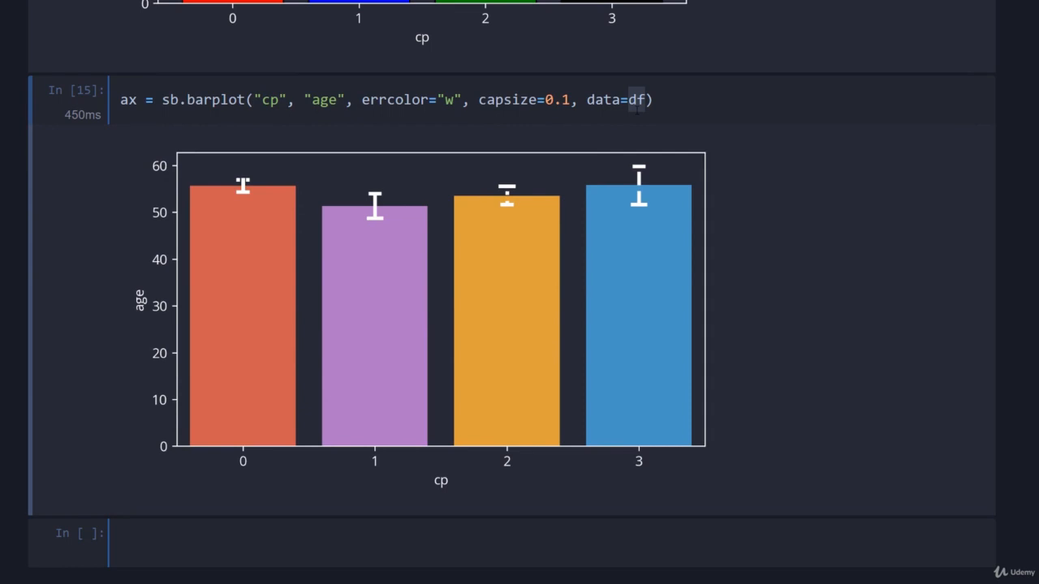
pyautogui.doubleClick(323, 104)
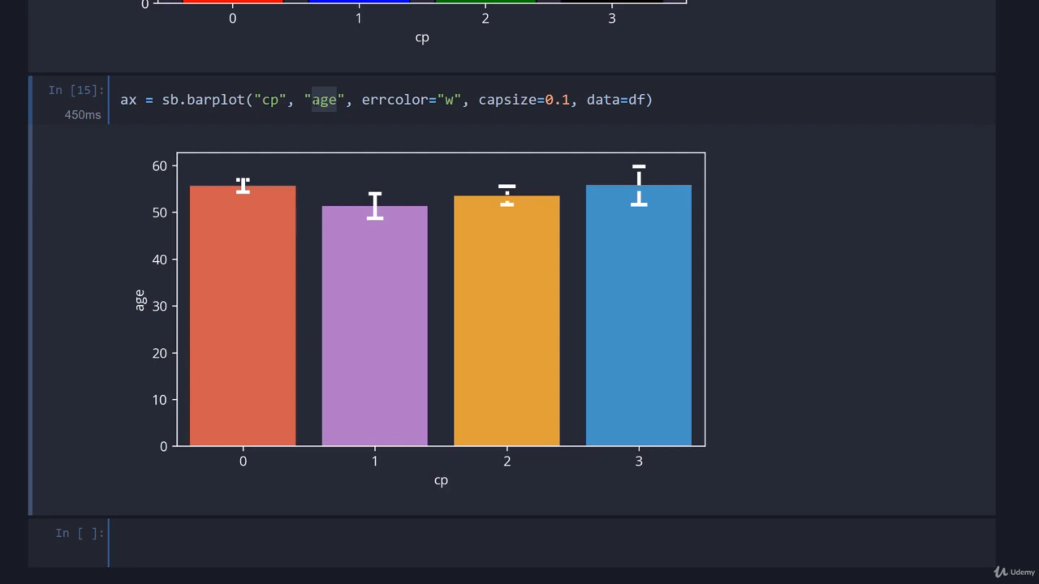
pyautogui.moveTo(260, 224)
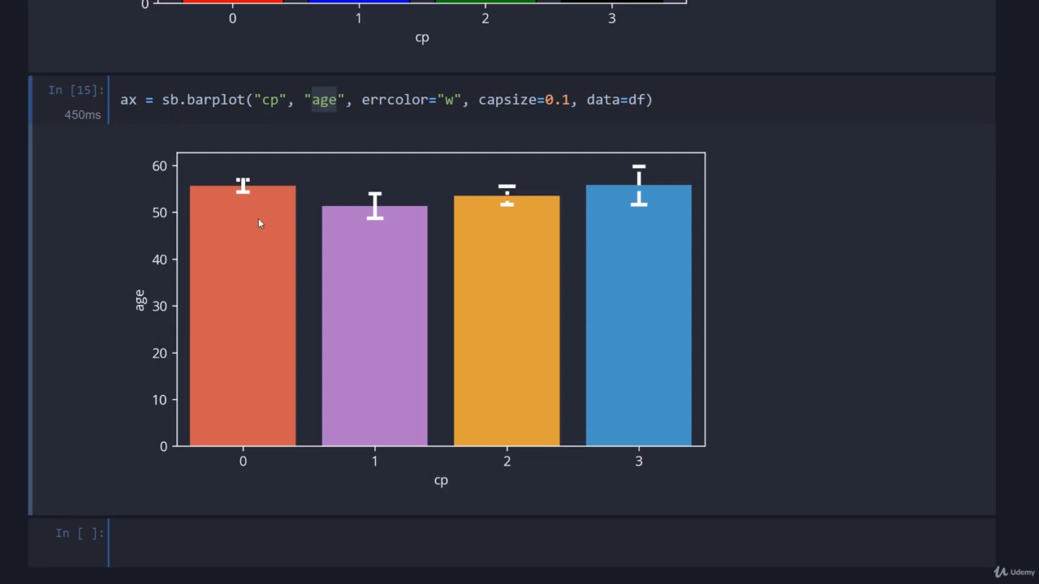
pyautogui.moveTo(477, 187)
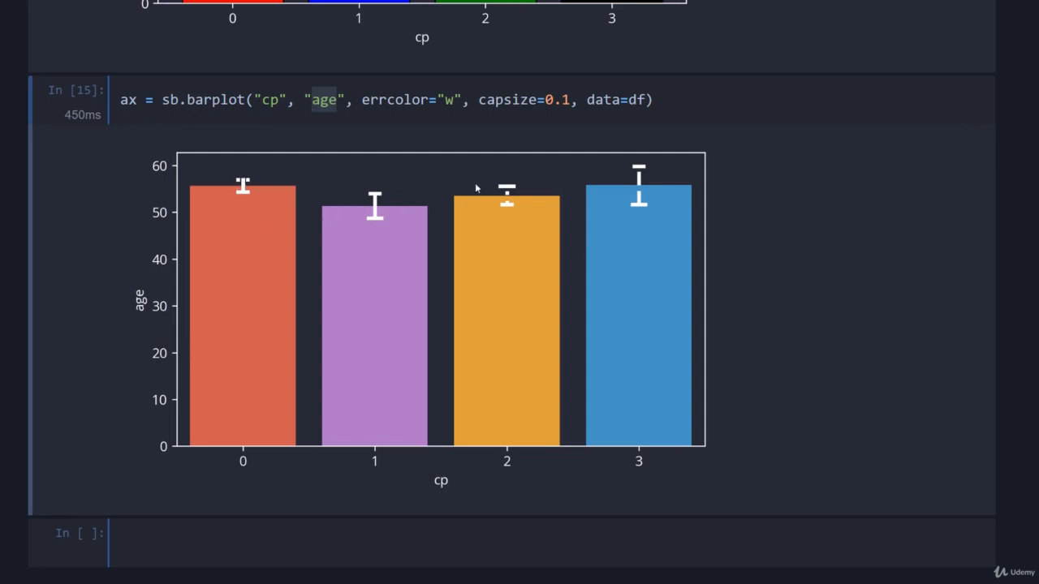
pyautogui.moveTo(393, 203)
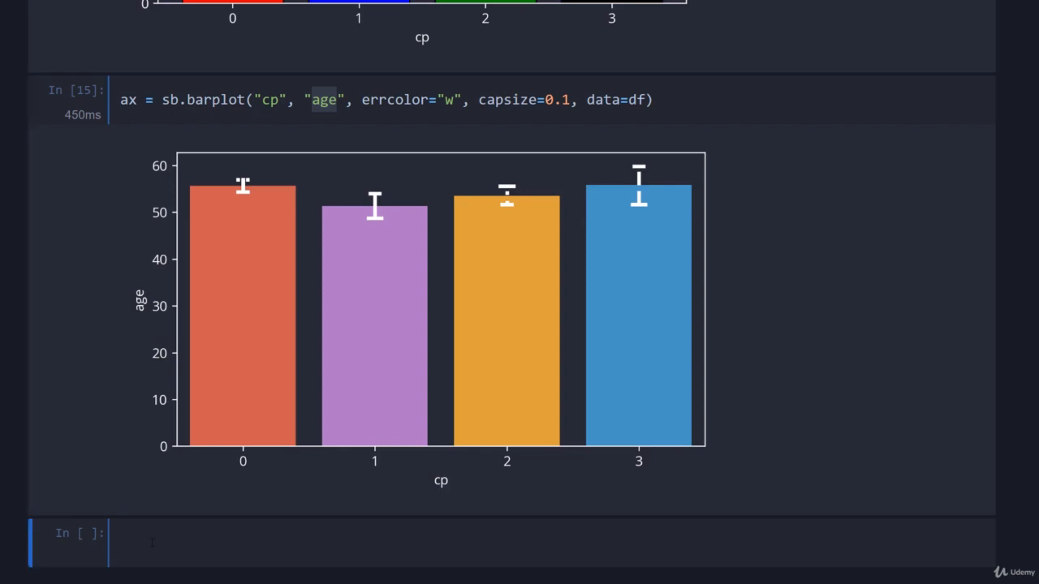
# - Add a ## Scatter Plots markdown heading and run df.plot.scatter("age", "trestbps")
pyautogui.write('## Scatter Plots')
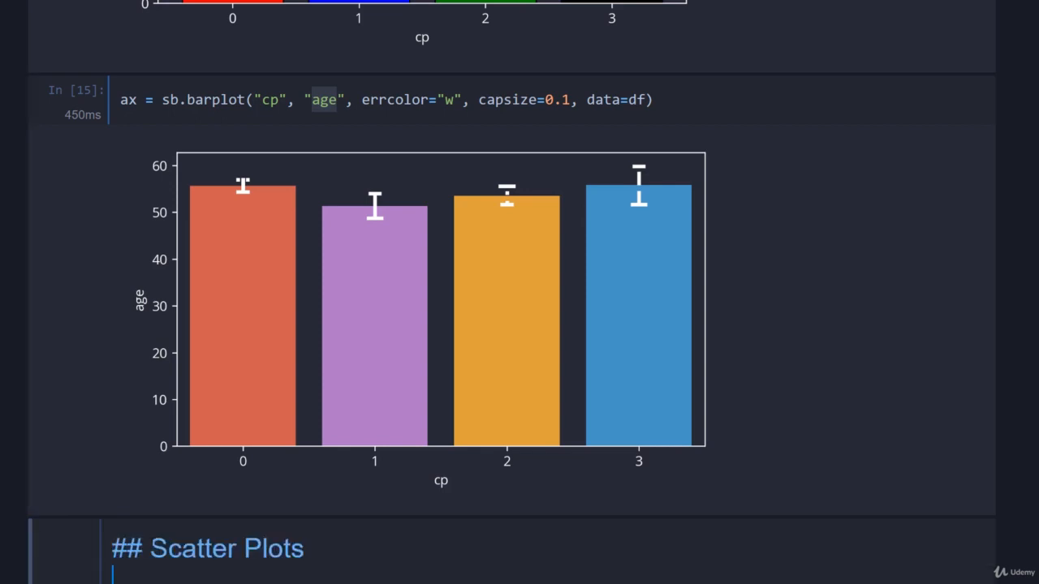
pyautogui.scroll(-3)
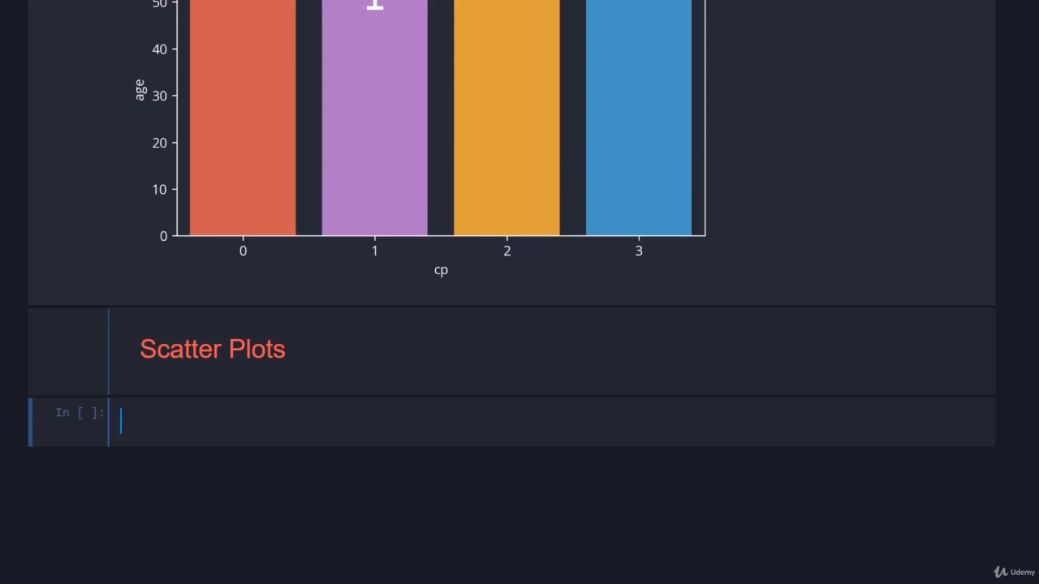
pyautogui.write('df.')
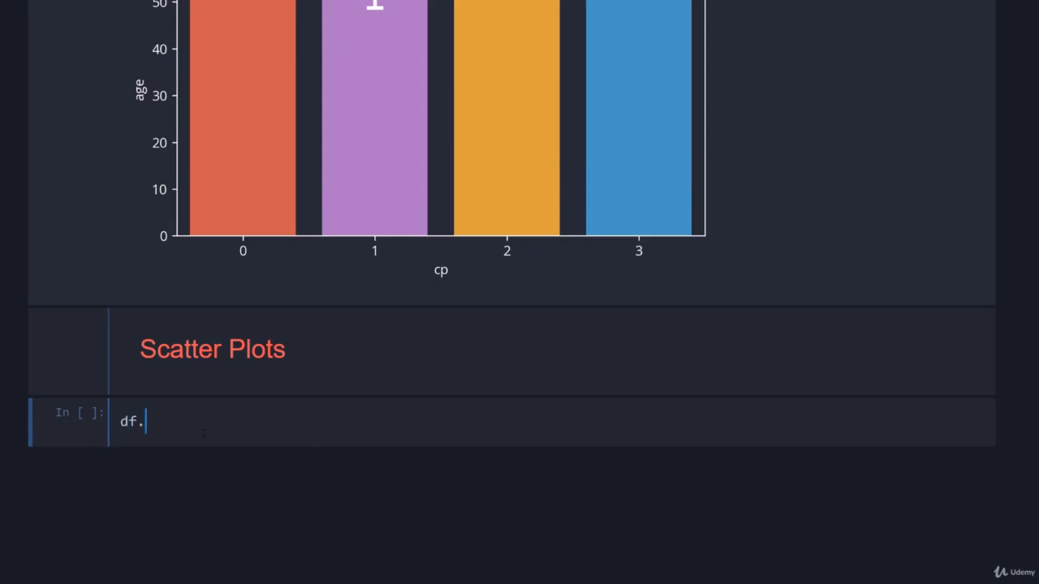
pyautogui.write('plot.scatte')
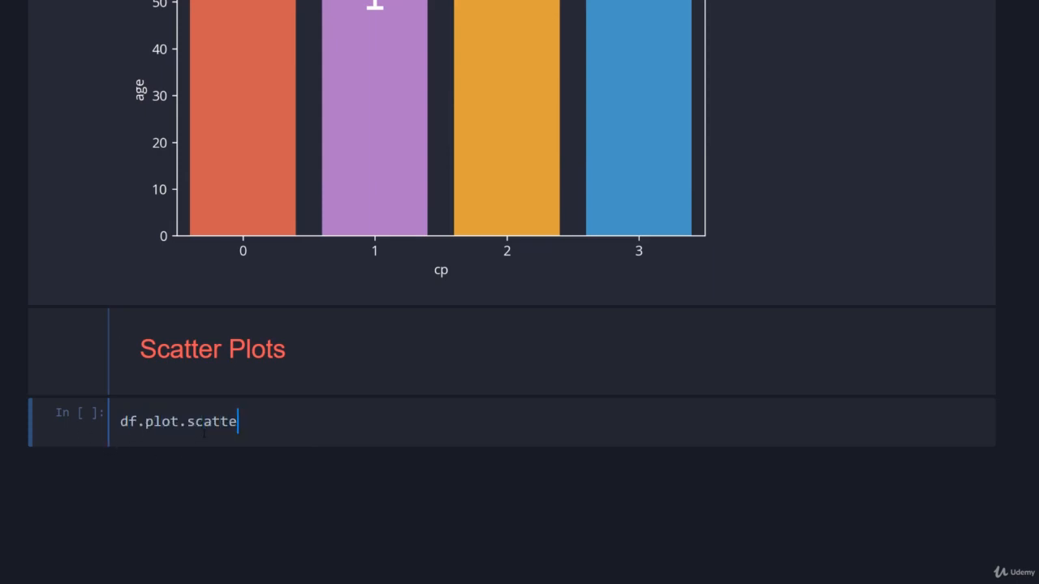
pyautogui.write('("age")')
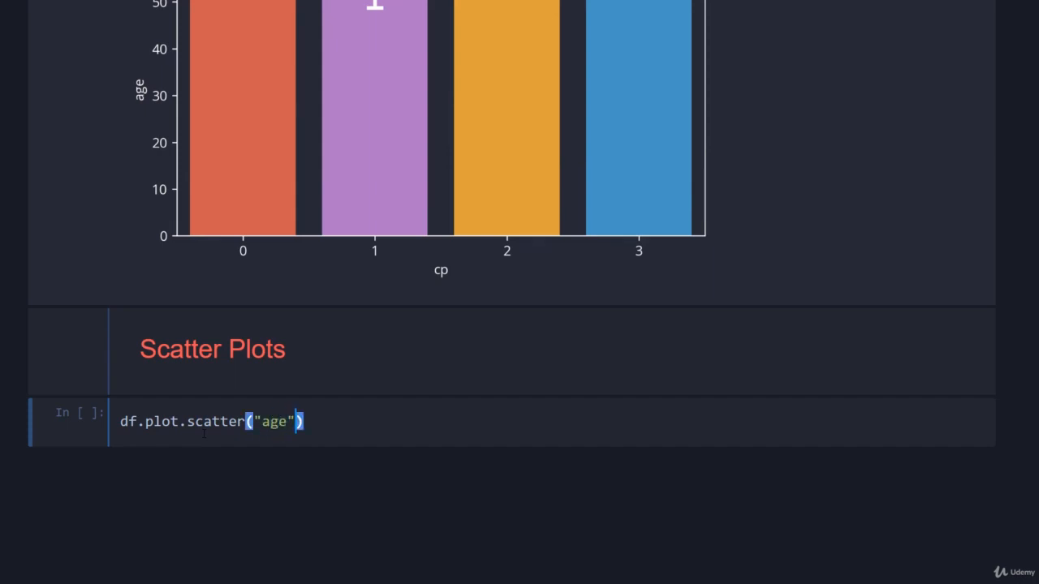
pyautogui.write(', "trestbps')
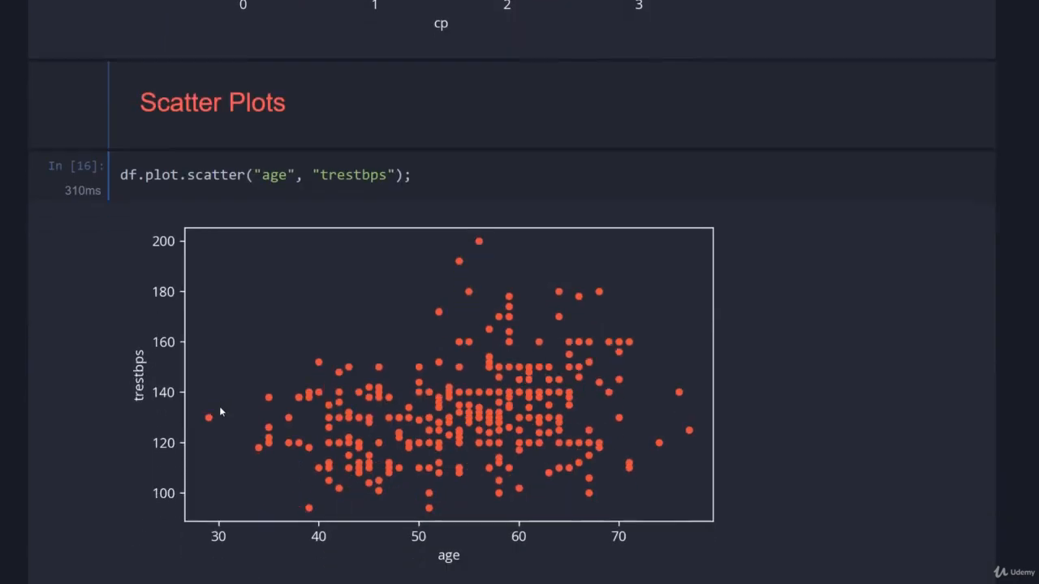
# - Scroll down to the new cell with the matplotlib triangle-marker scatter code
pyautogui.scroll(-3)
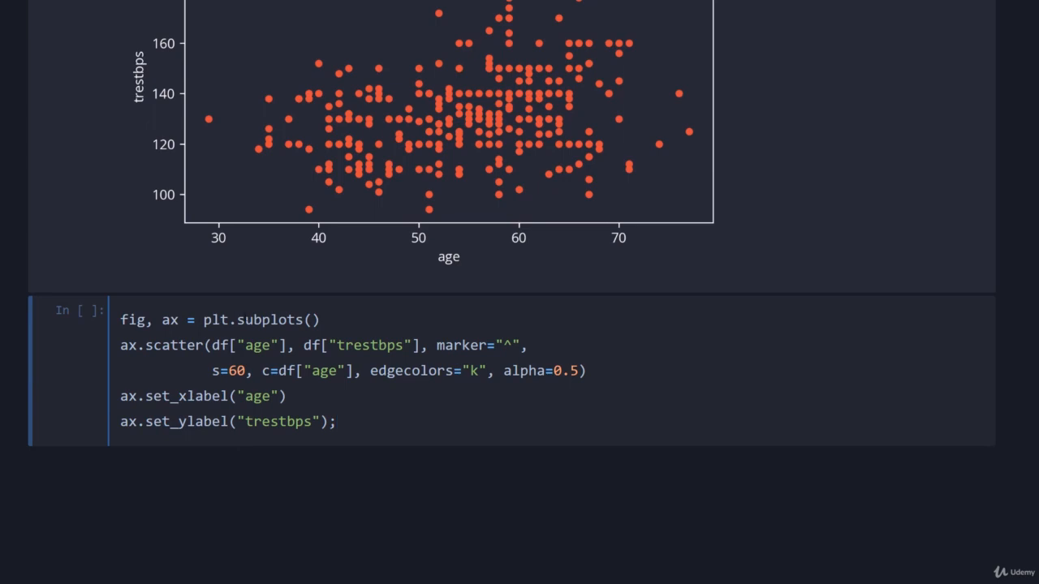
# - Highlight the subplots call, marker argument and x-label text in the scatter code
pyautogui.doubleClick(271, 319)
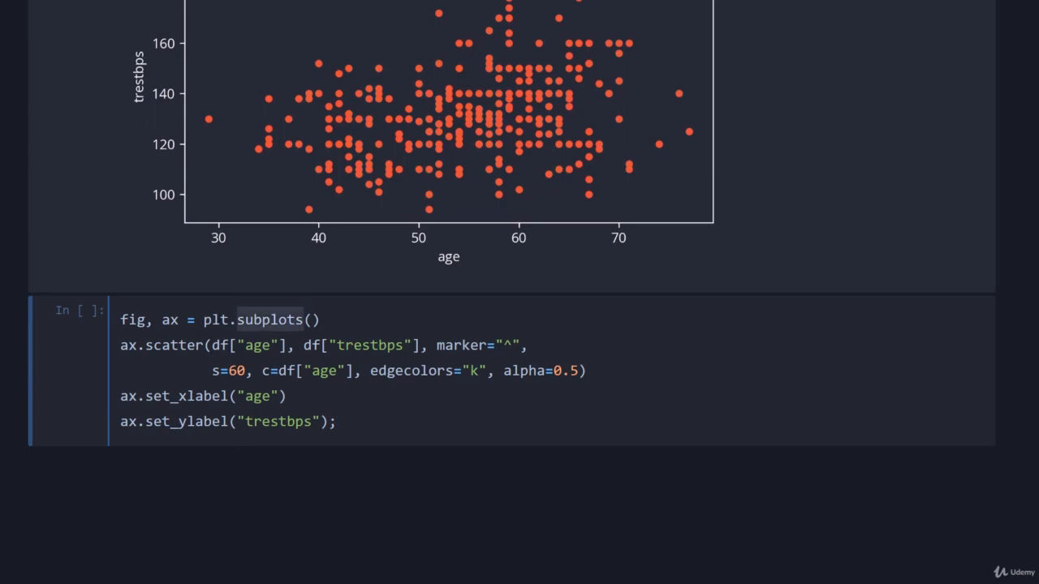
pyautogui.doubleClick(370, 346)
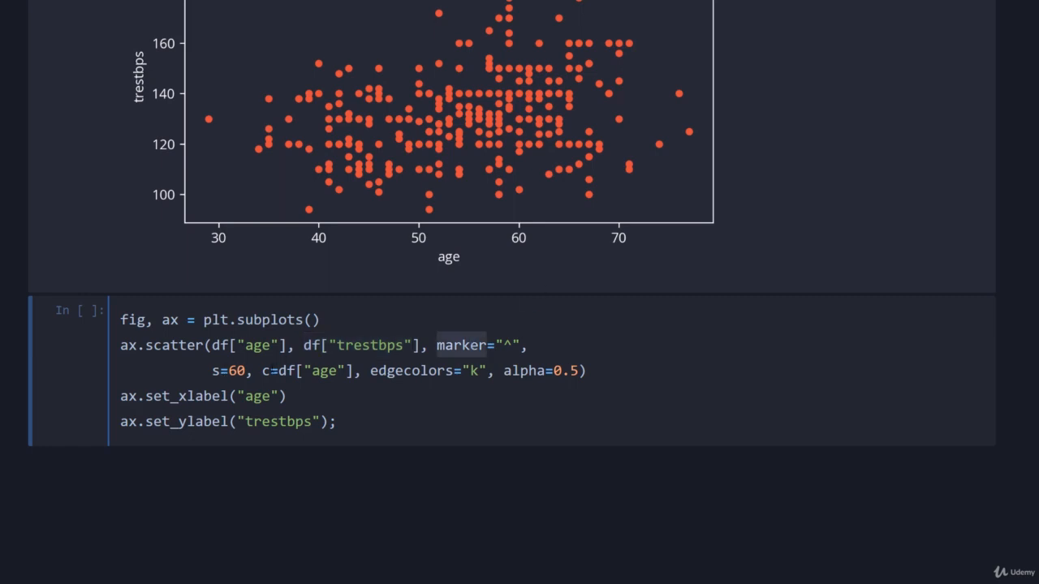
pyautogui.click(464, 346)
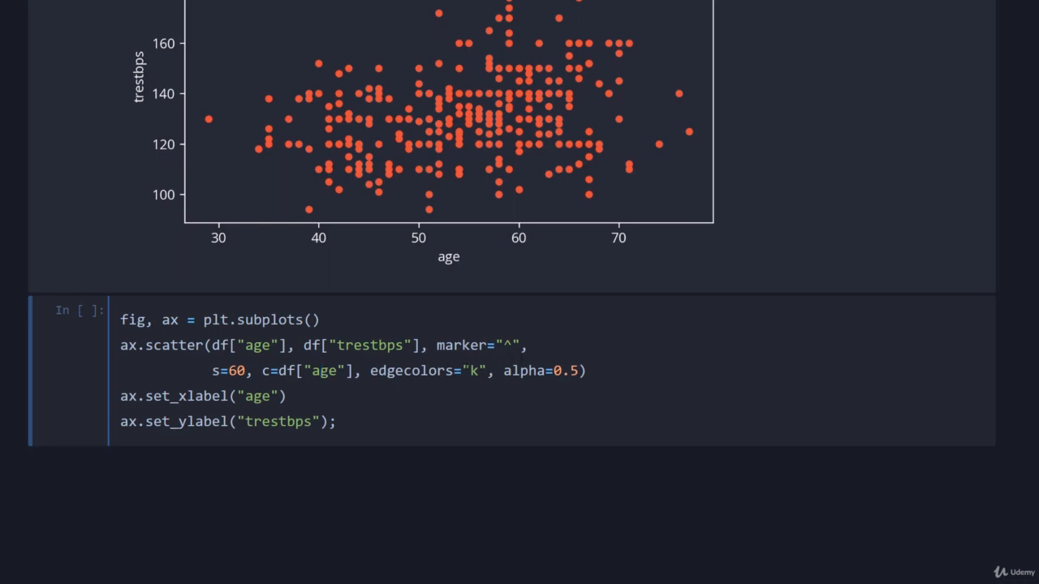
pyautogui.doubleClick(542, 370)
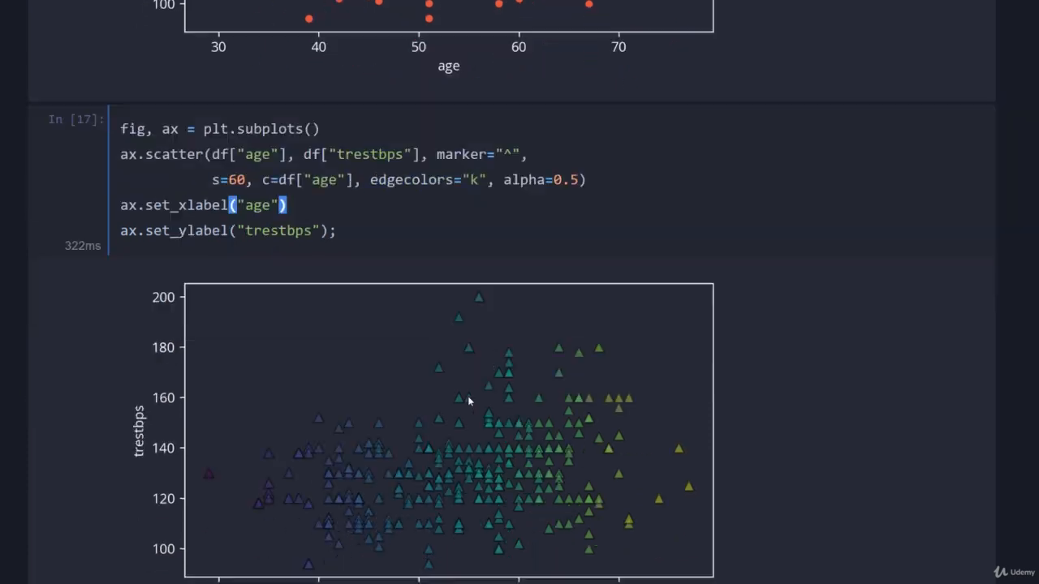
# - Run sb.scatterplot("age", "trestbps", hue="age", s=30, edgecolor="none", data=df) for a hued seaborn scatter
pyautogui.scroll(-3)
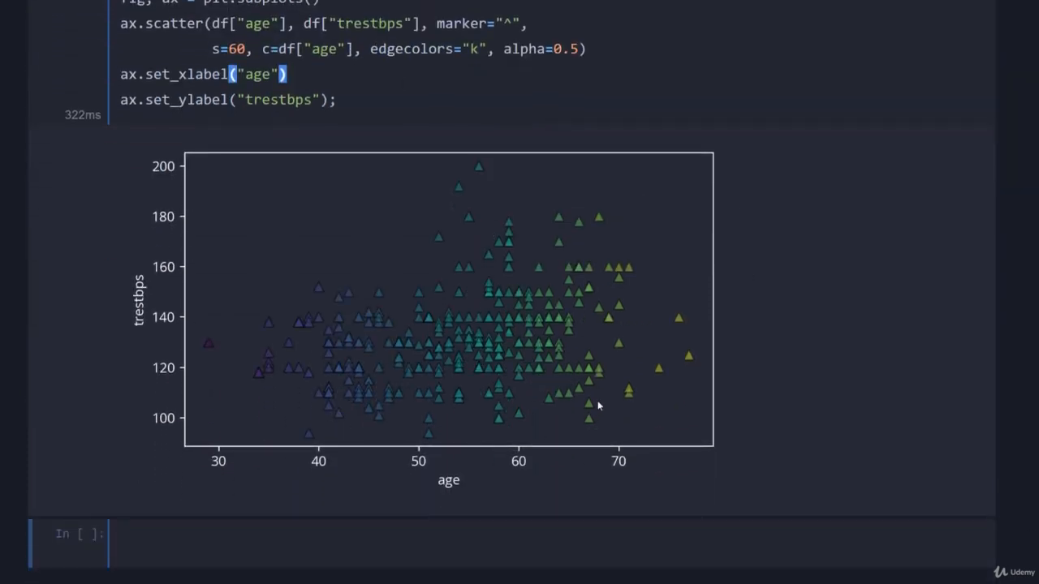
pyautogui.moveTo(705, 346)
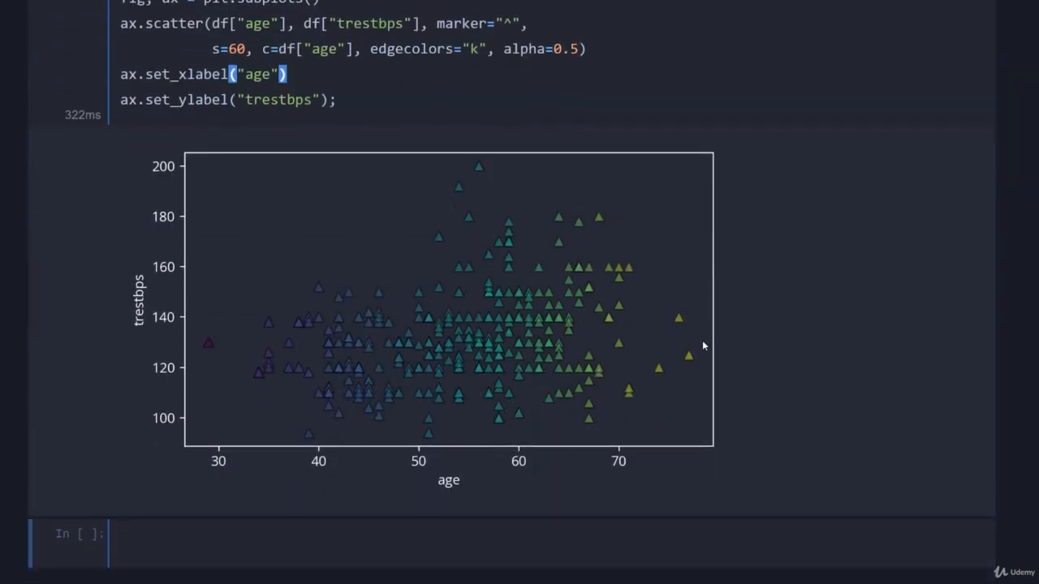
pyautogui.moveTo(733, 136)
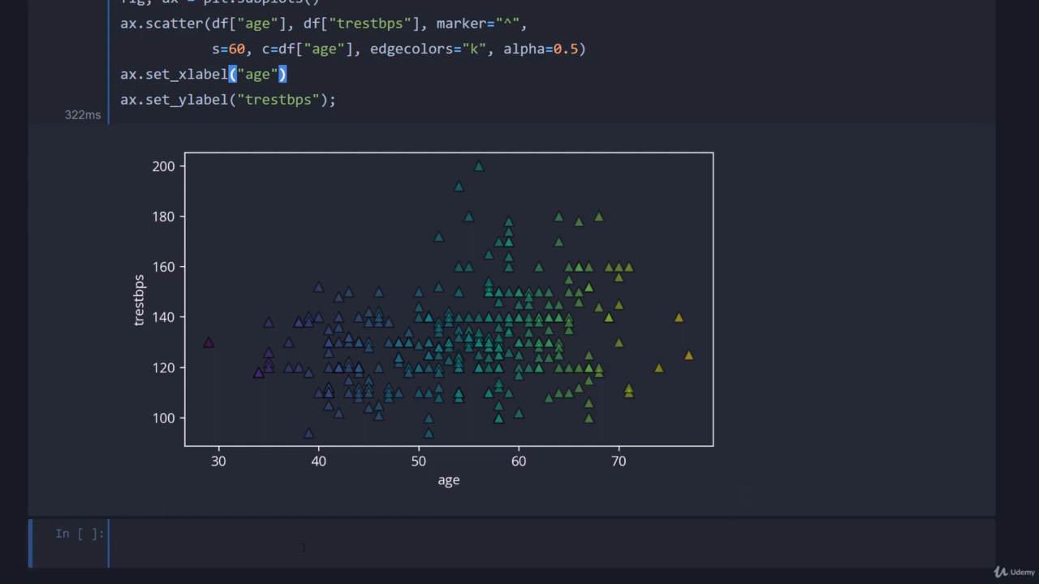
pyautogui.write('sb.s')
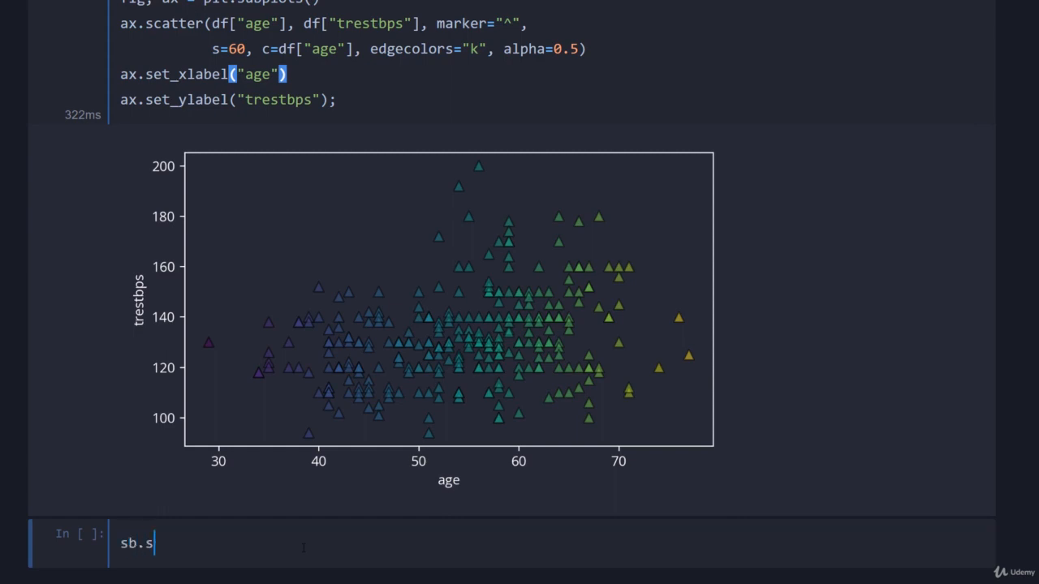
pyautogui.write('catter')
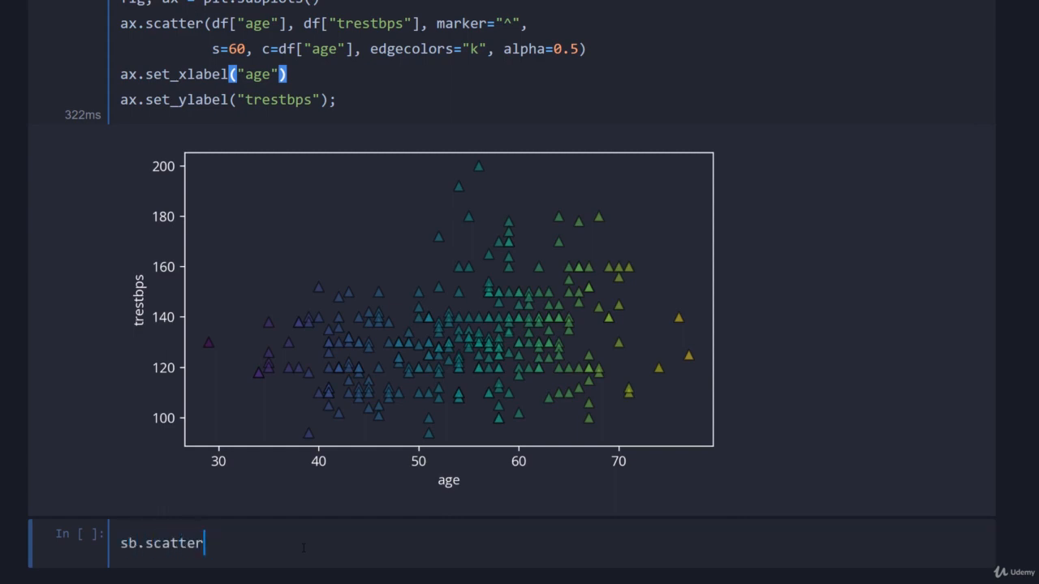
pyautogui.write('plot()')
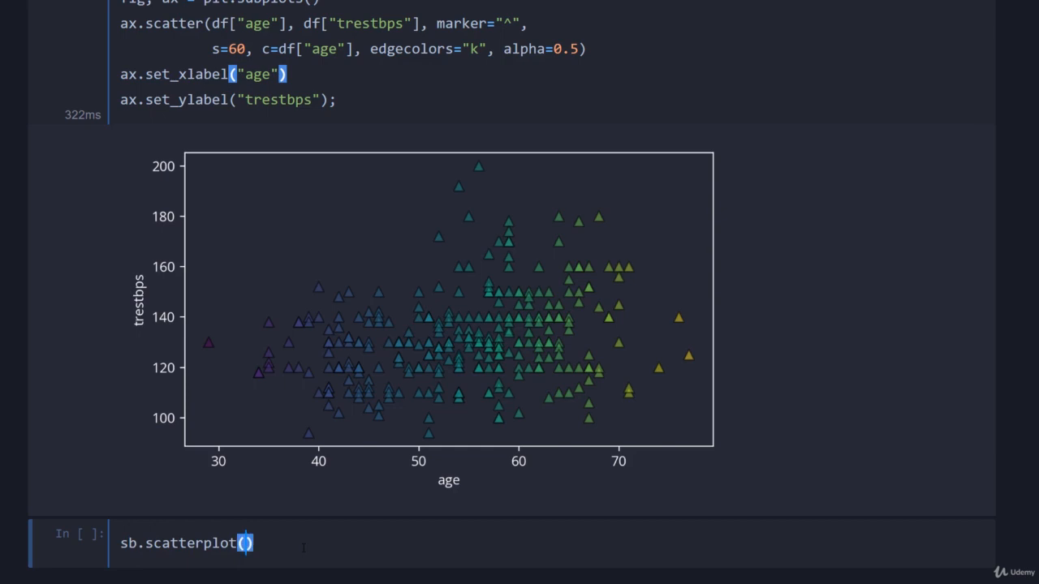
pyautogui.write('"age",')
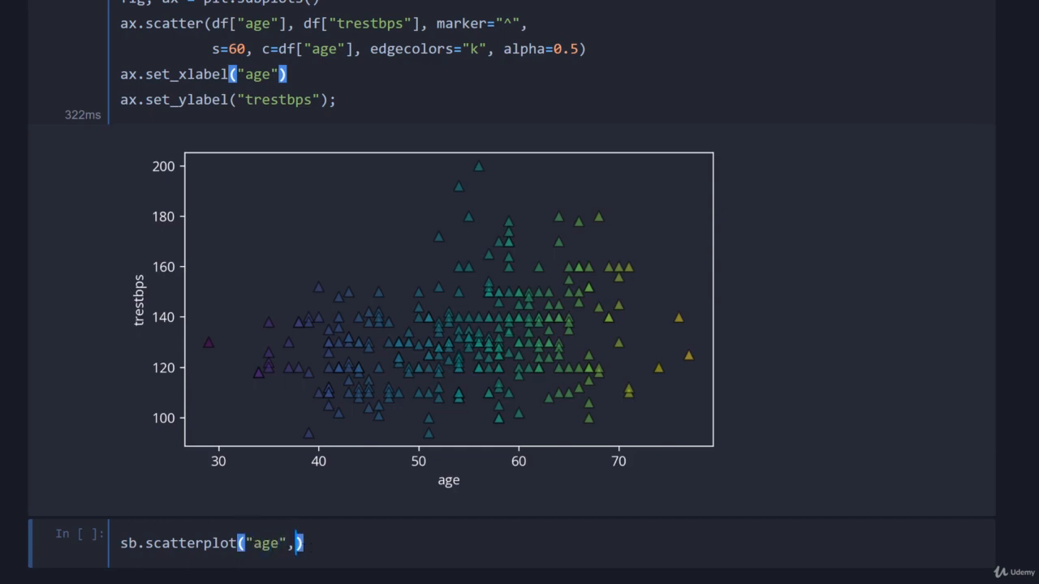
pyautogui.write('"trestbps", hue="age')
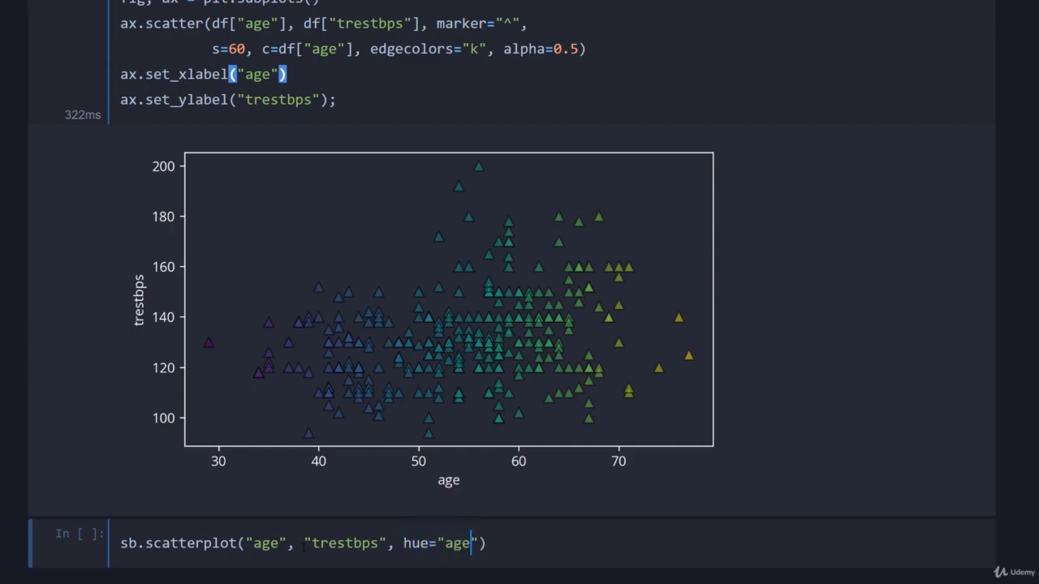
pyautogui.write(', s=')
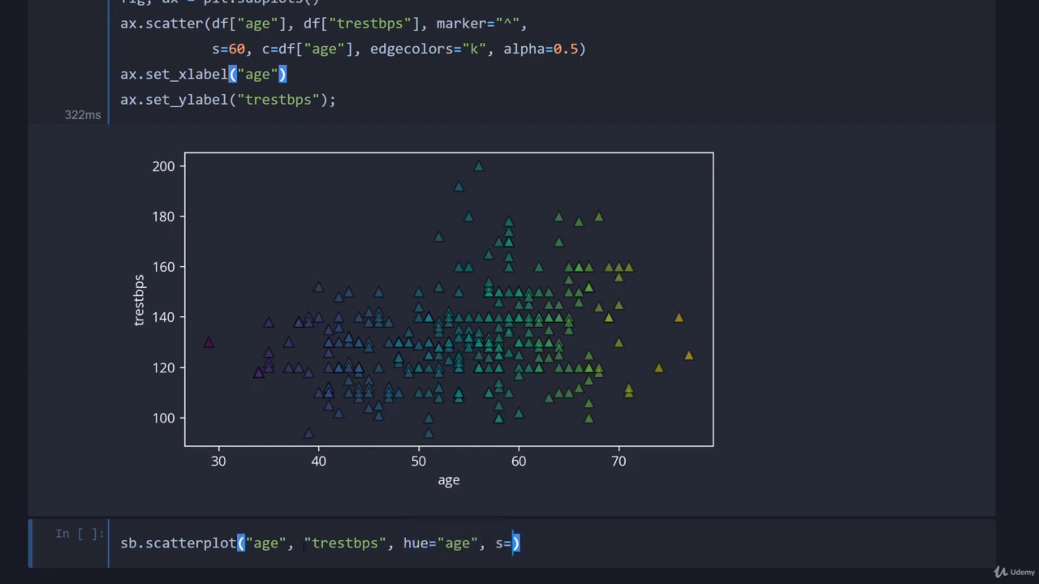
pyautogui.write('30, edgecolor=')
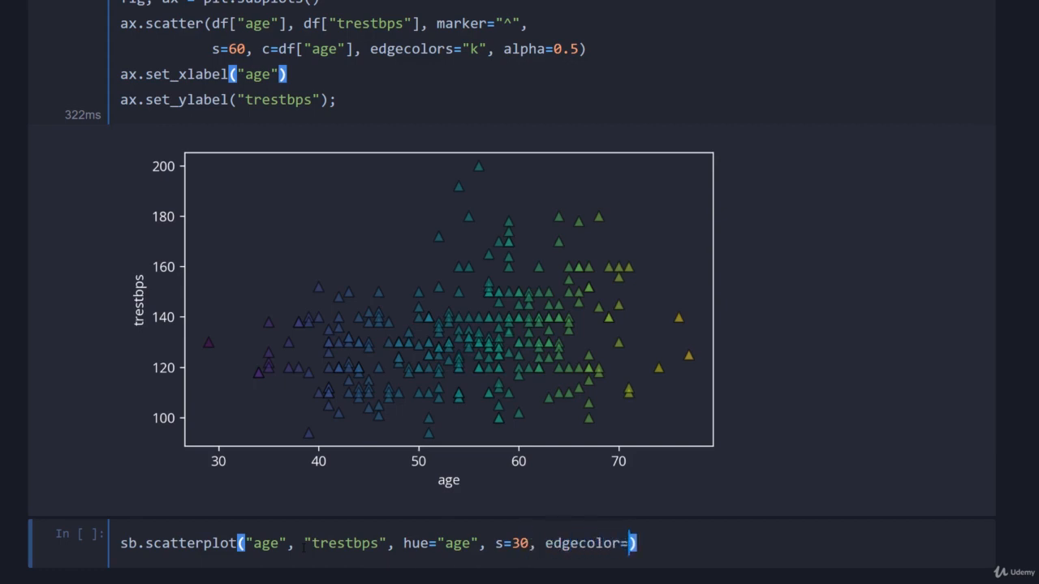
pyautogui.write('"none"')
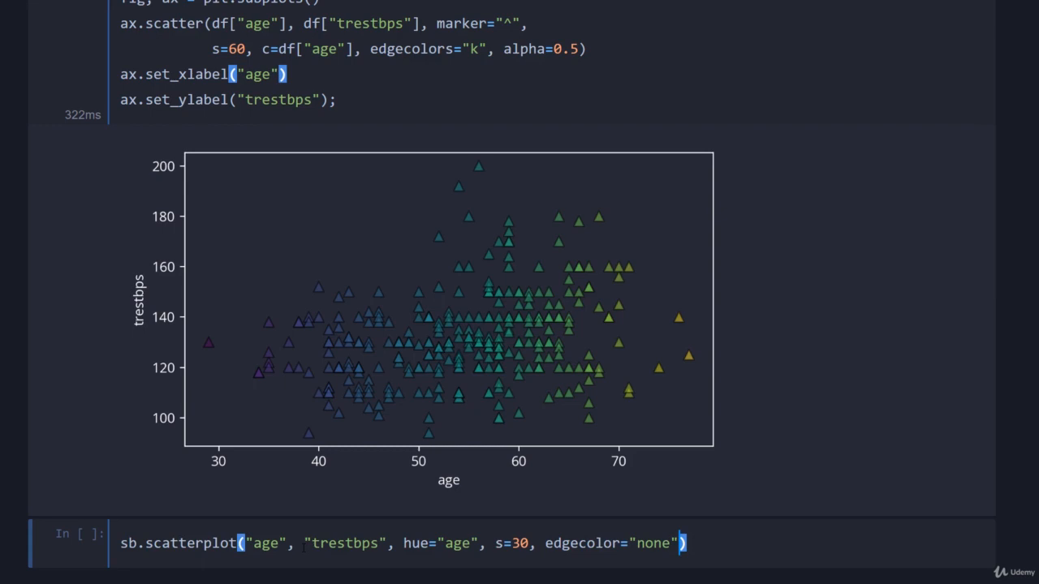
pyautogui.write(', data=df')
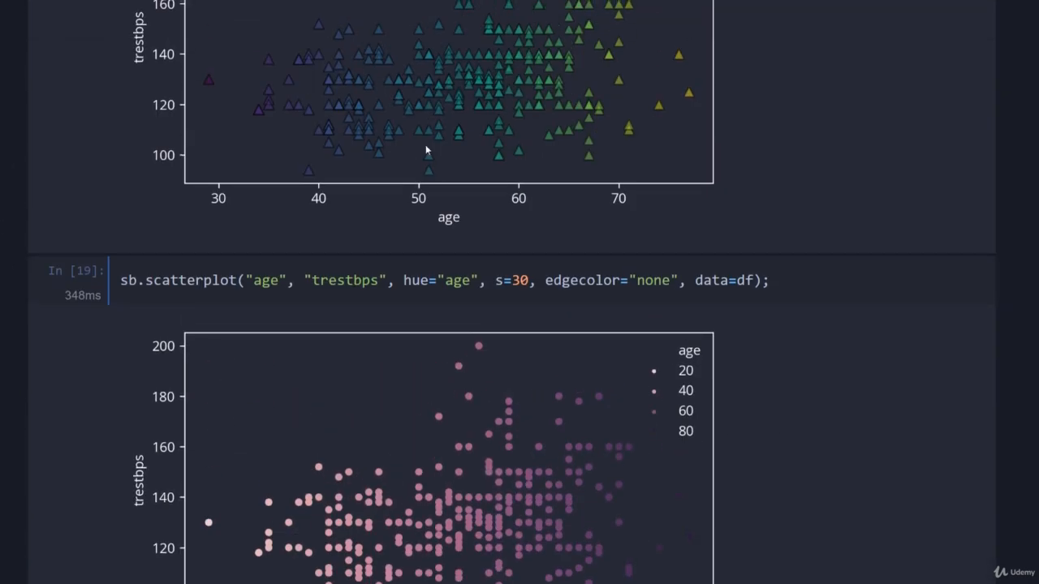
pyautogui.scroll(-3)
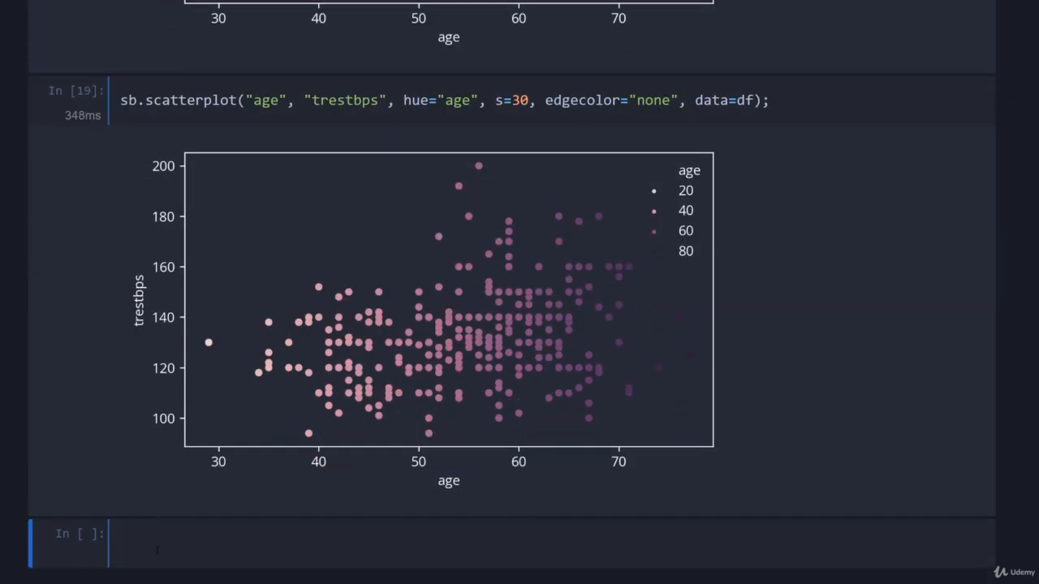
# - Add a markdown heading '## Line Plots' to start the section
pyautogui.write('## Line Plots')
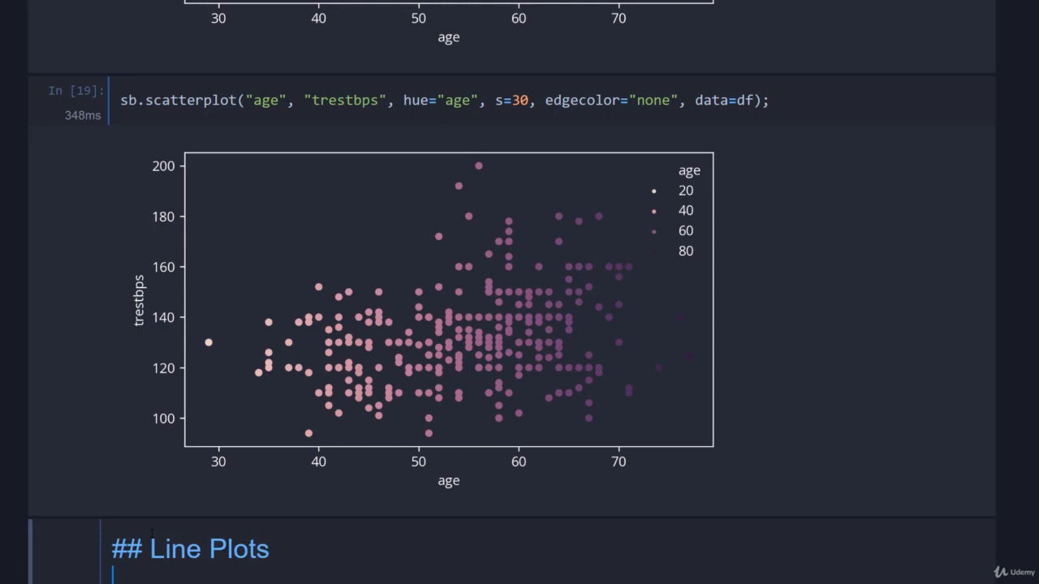
pyautogui.scroll(-3)
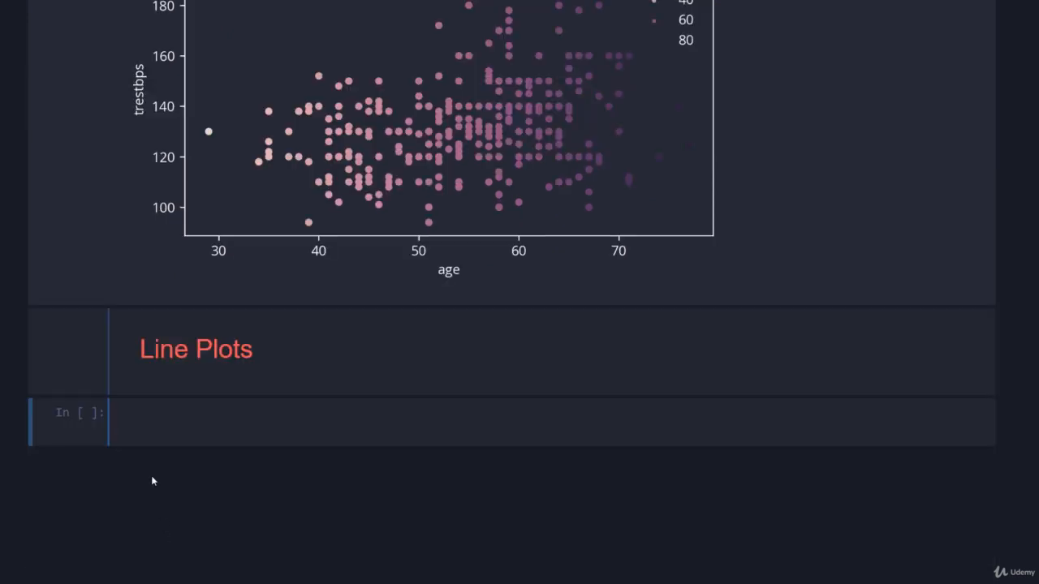
# - Build ages = df.groupby("age").median().reset_index() and preview it with ages.head()
pyautogui.write('ages =')
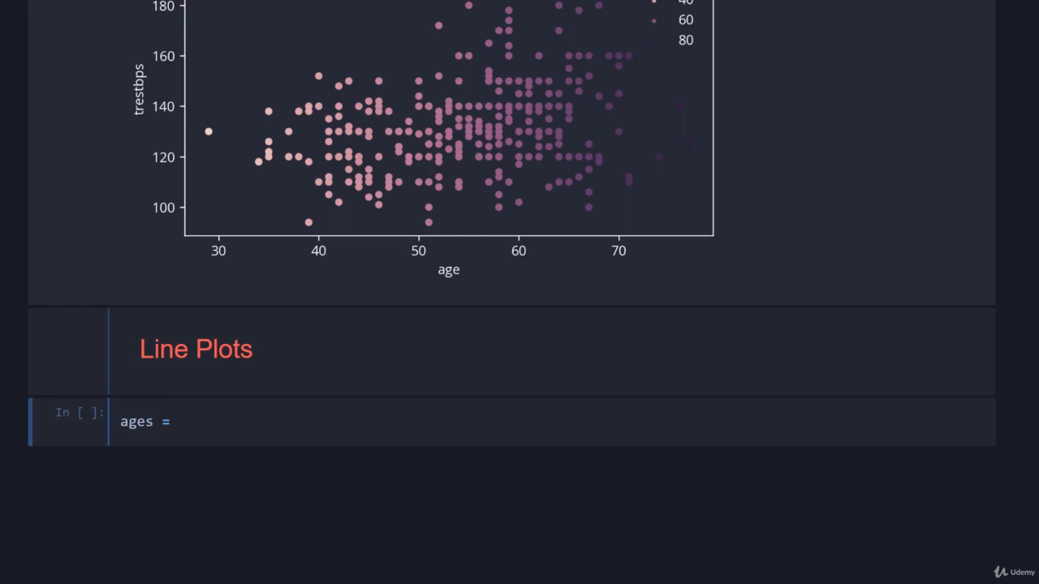
pyautogui.write('df.groupby()')
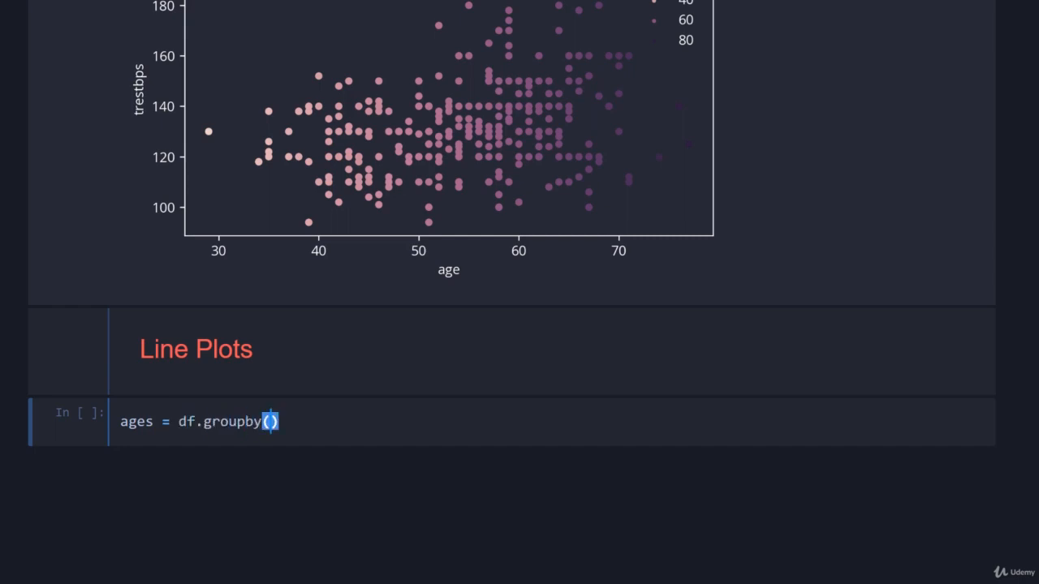
pyautogui.write('"age"')
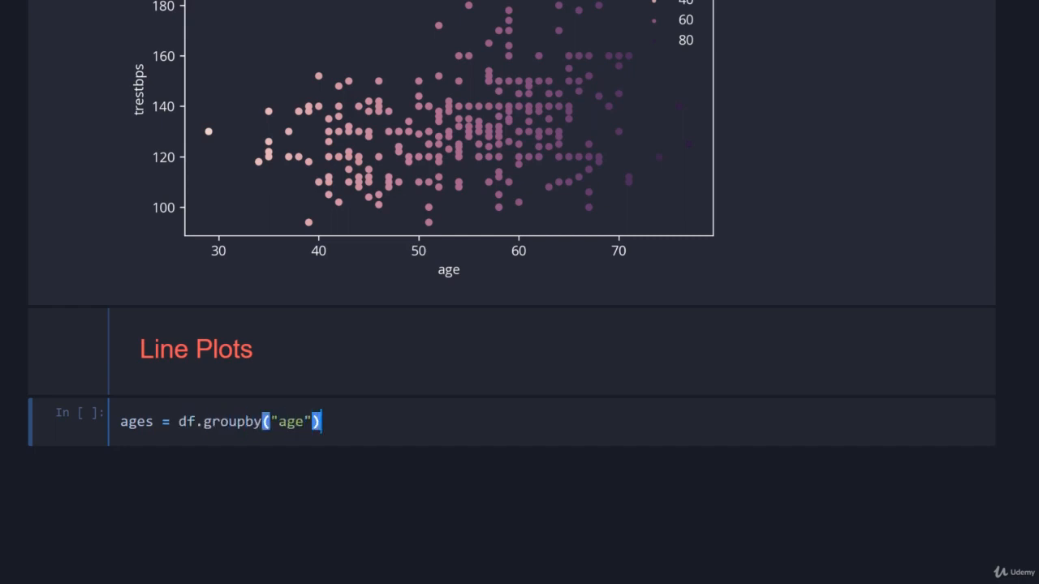
pyautogui.write('.median()')
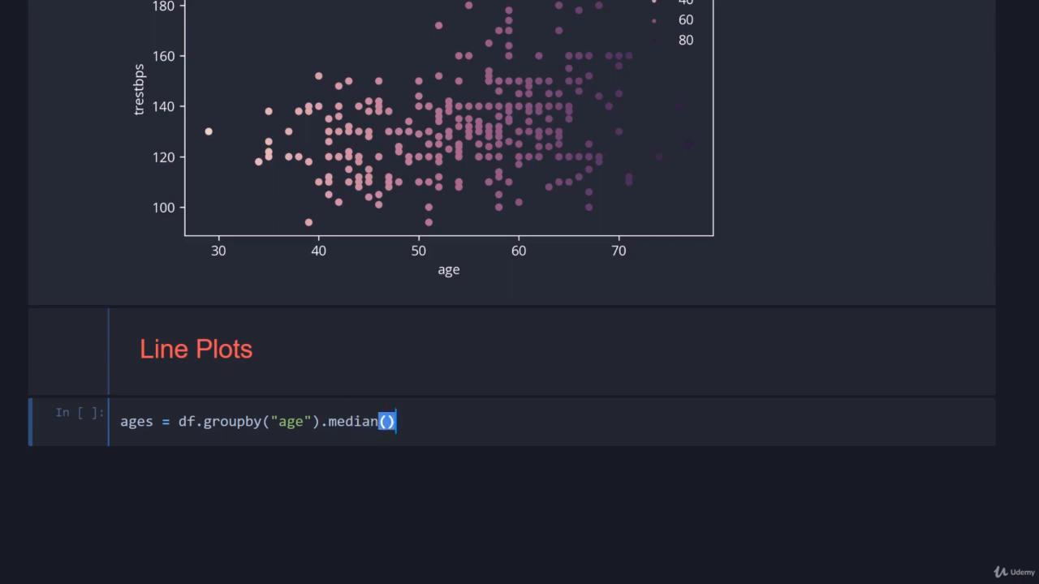
pyautogui.write('.reset_index')
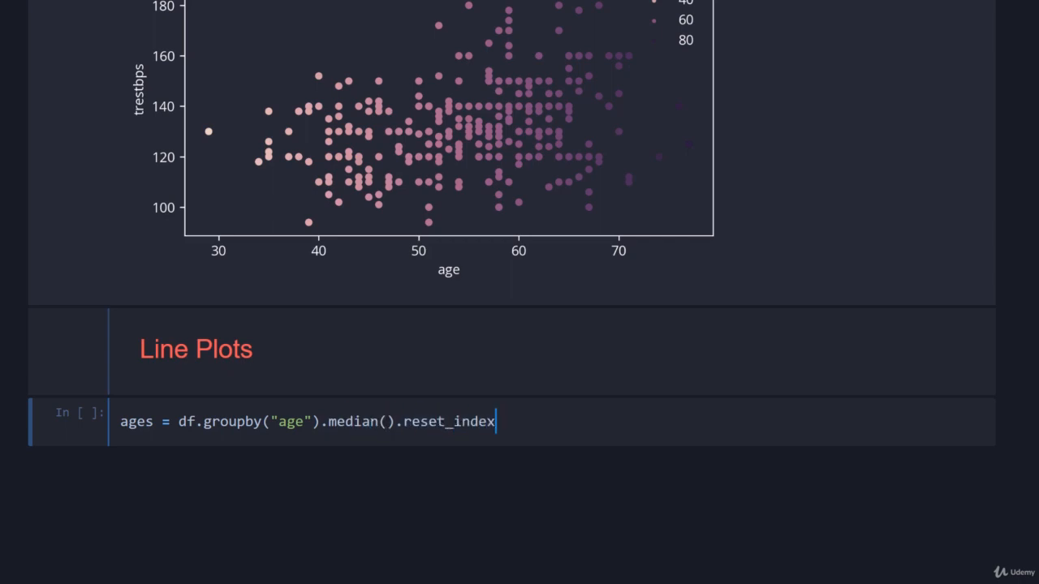
pyautogui.write('()')
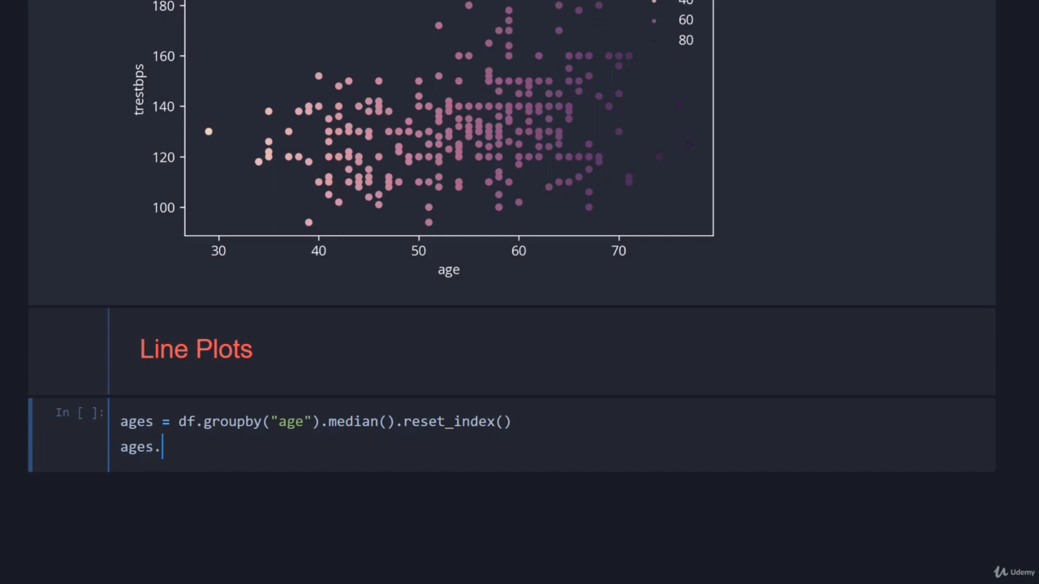
pyautogui.write('head()')
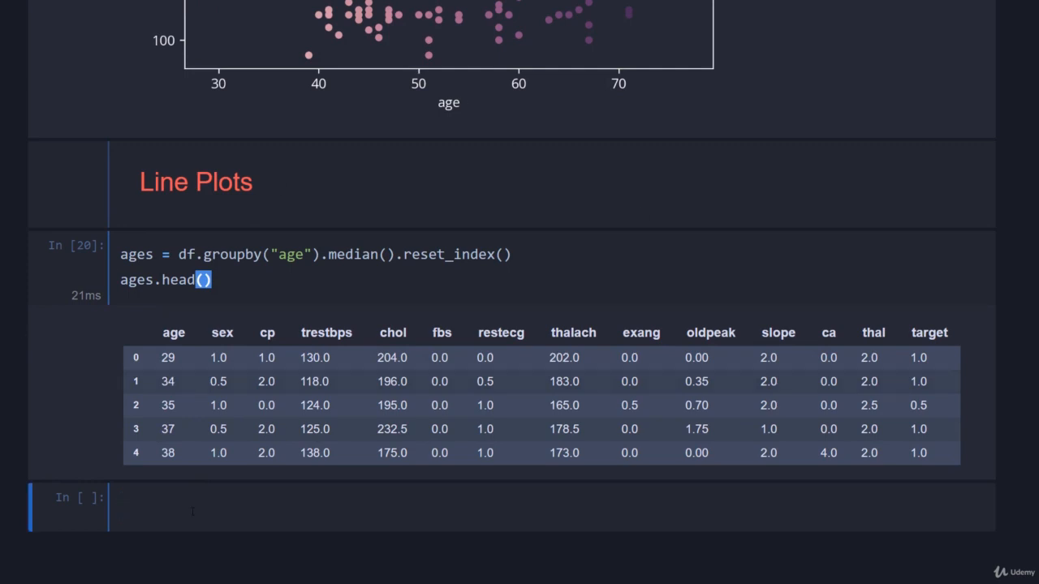
pyautogui.scroll(-3)
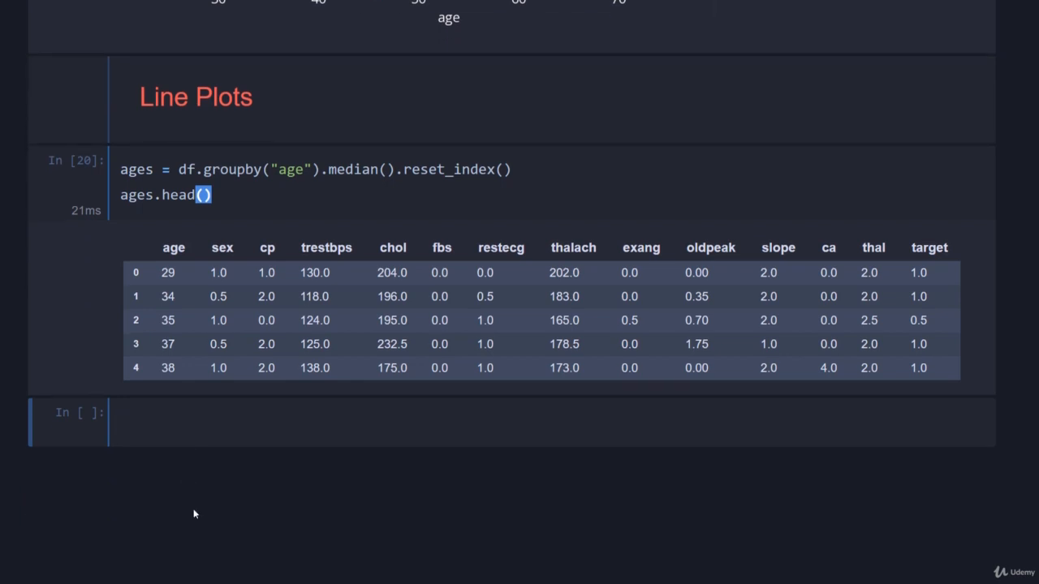
# - Run ages.plot.line("age", ["chol", "trestbps"]) to chart both medians against age
pyautogui.write('ages.plot.')
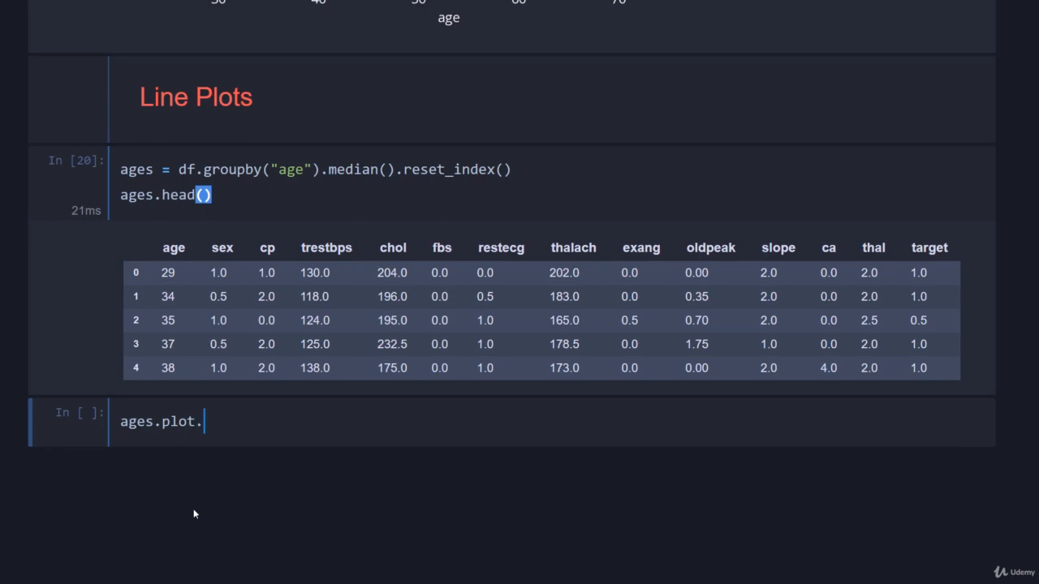
pyautogui.write('line("a")')
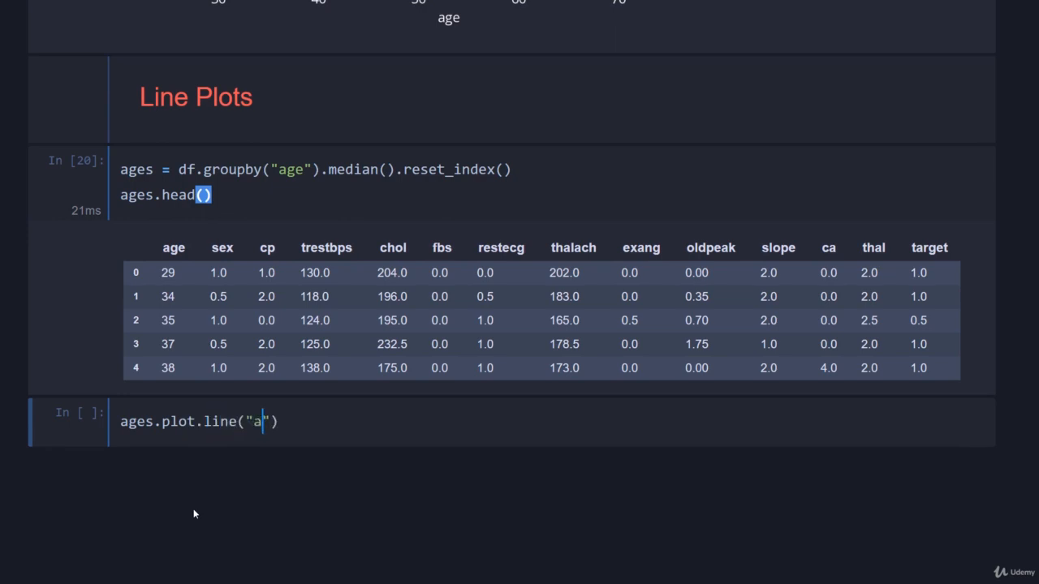
pyautogui.write('ge", "chol')
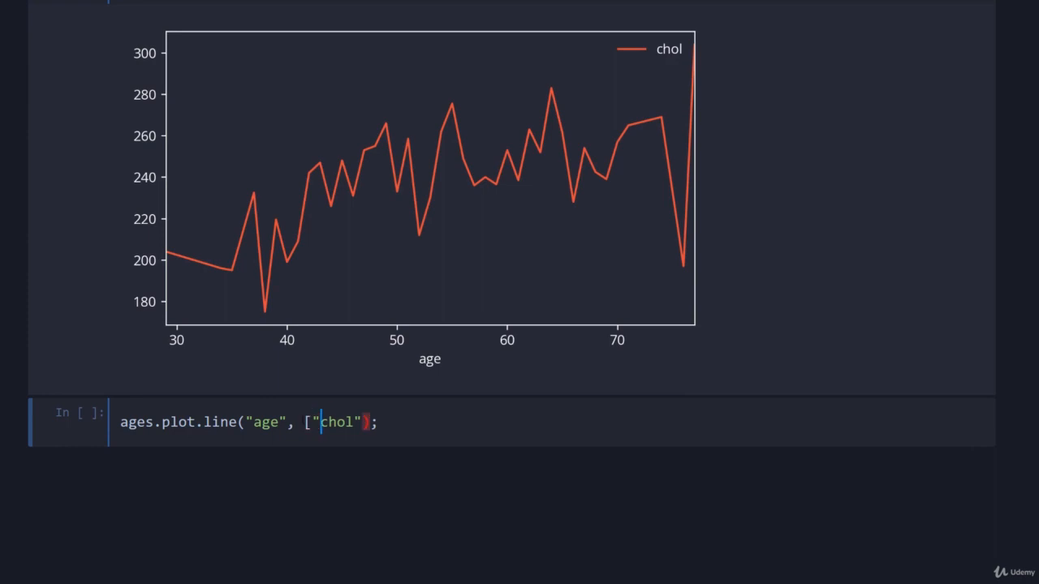
pyautogui.write(', ""')
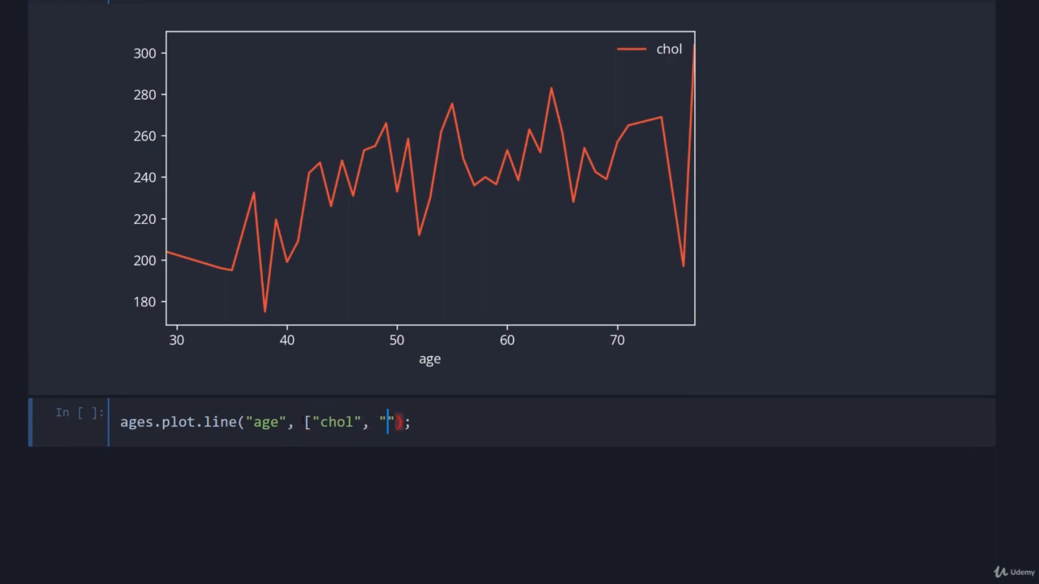
pyautogui.write('trestbps')
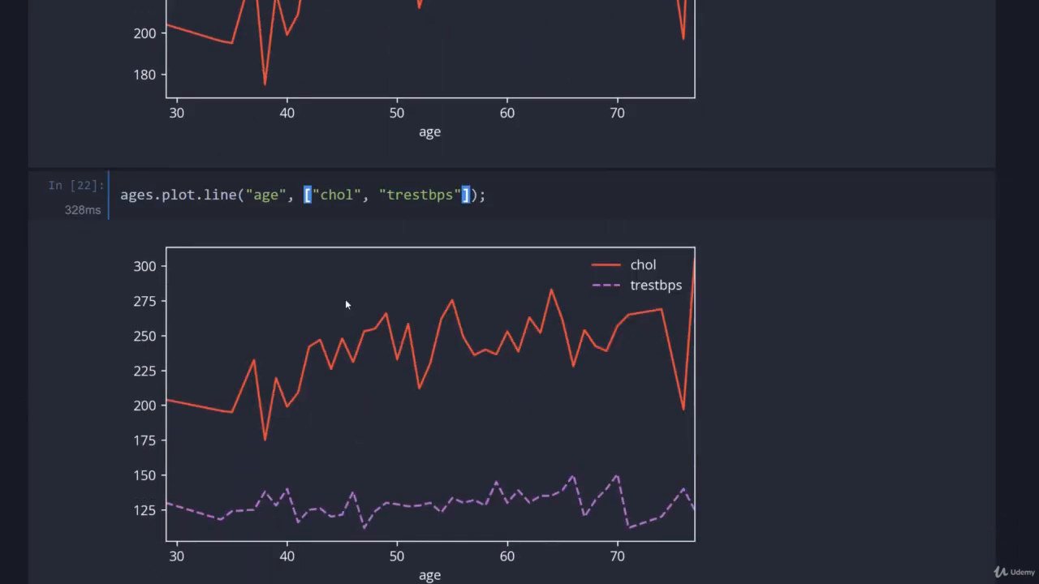
pyautogui.scroll(-3)
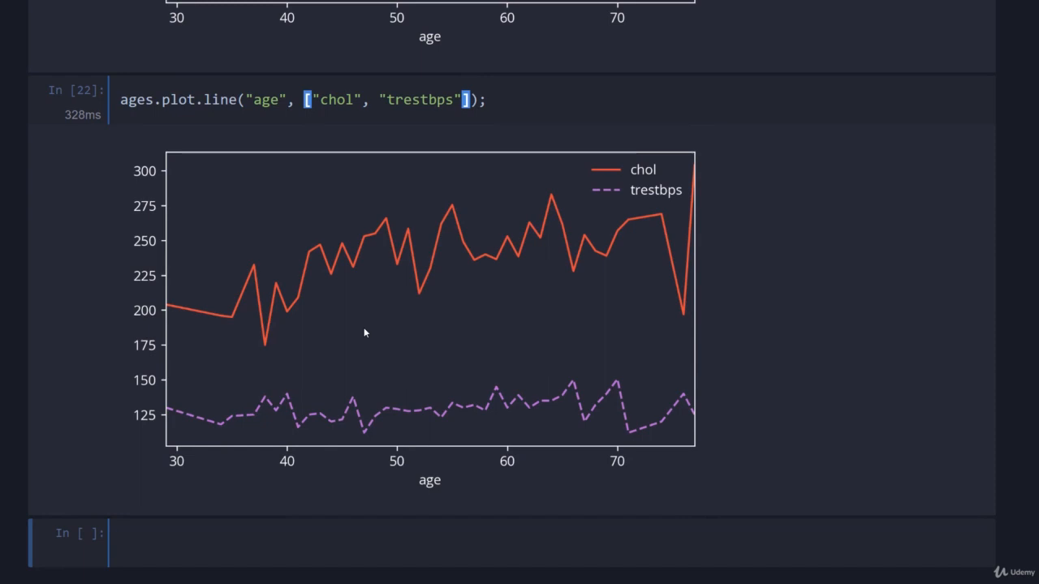
pyautogui.moveTo(62, 401)
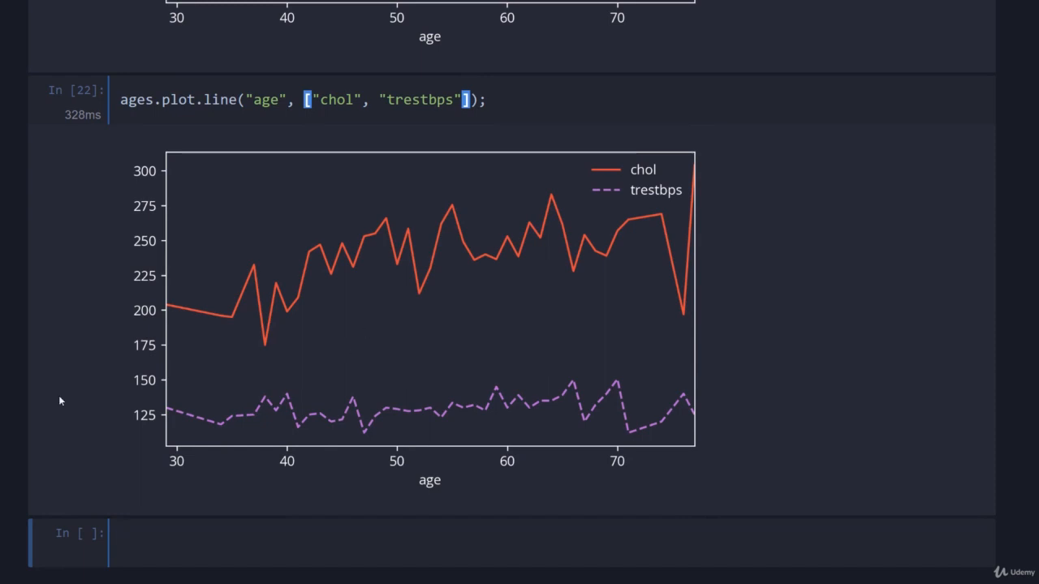
pyautogui.moveTo(554, 340)
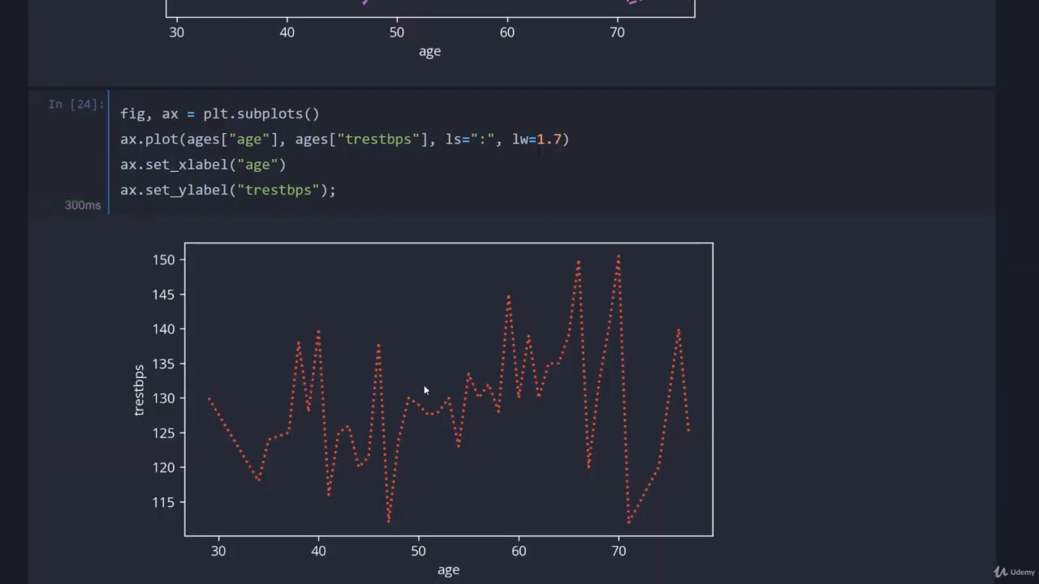
# - Scroll to the rendered dotted matplotlib line of trestbps against age
pyautogui.scroll(-3)
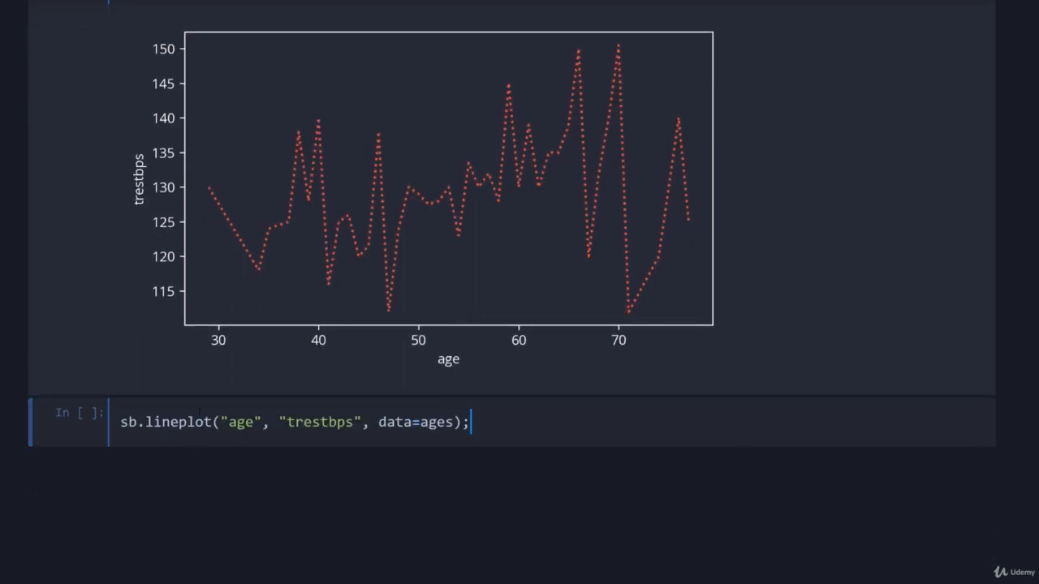
# - Run the sb.lineplot("age", "trestbps", data=ages) cell and view the solid seaborn line
pyautogui.doubleClick(171, 426)
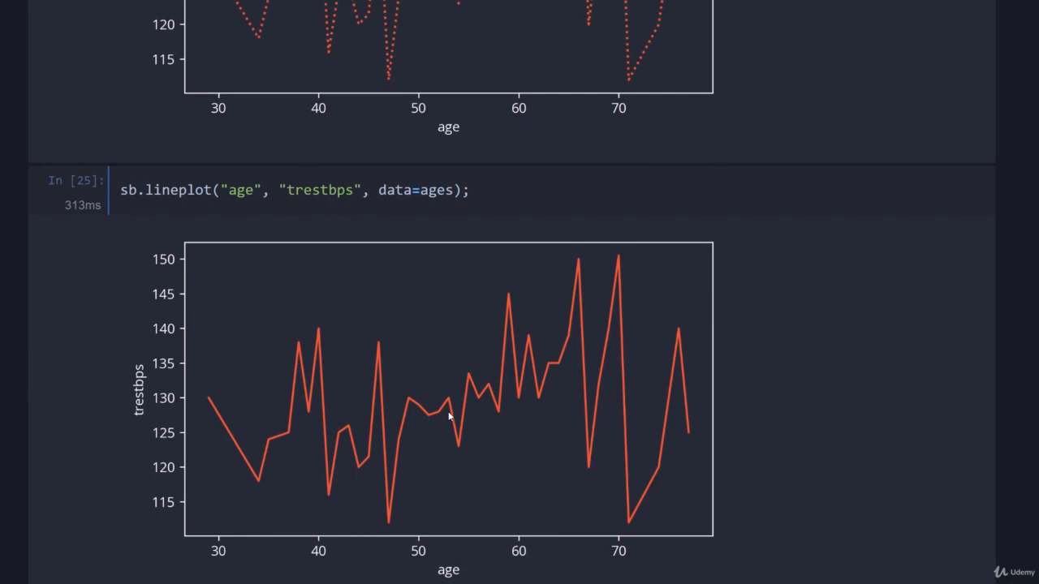
pyautogui.scroll(-3)
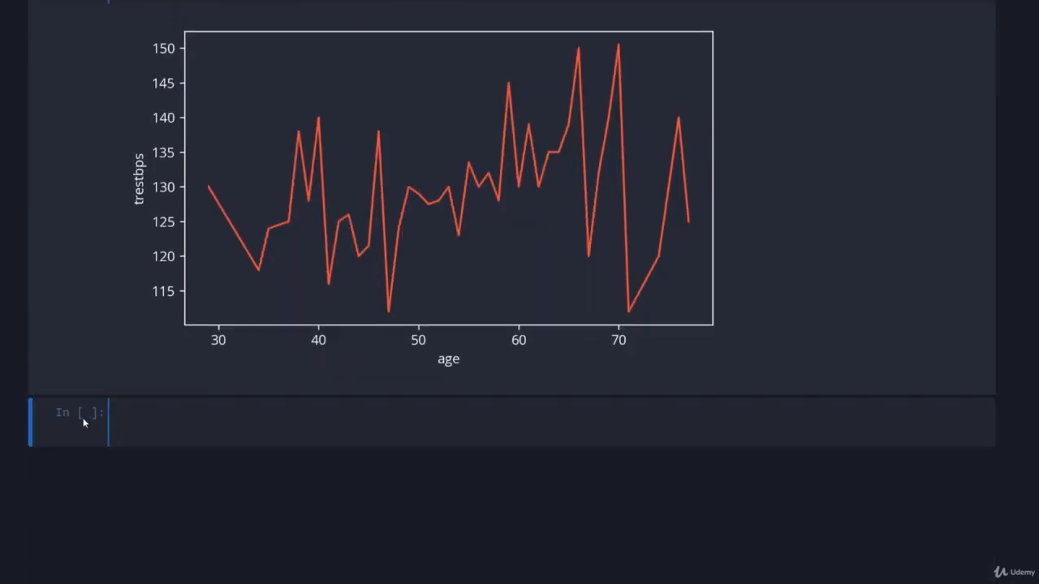
pyautogui.scroll(-3)
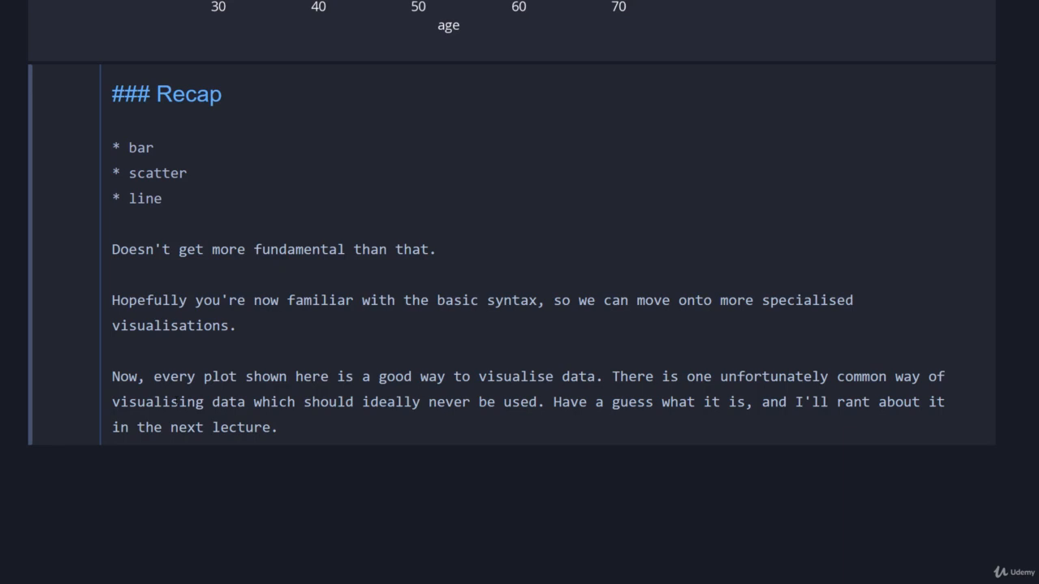
# - Place the cursor at the end of the '### Recap' markdown cell listing bar, scatter and line
pyautogui.click(279, 428)
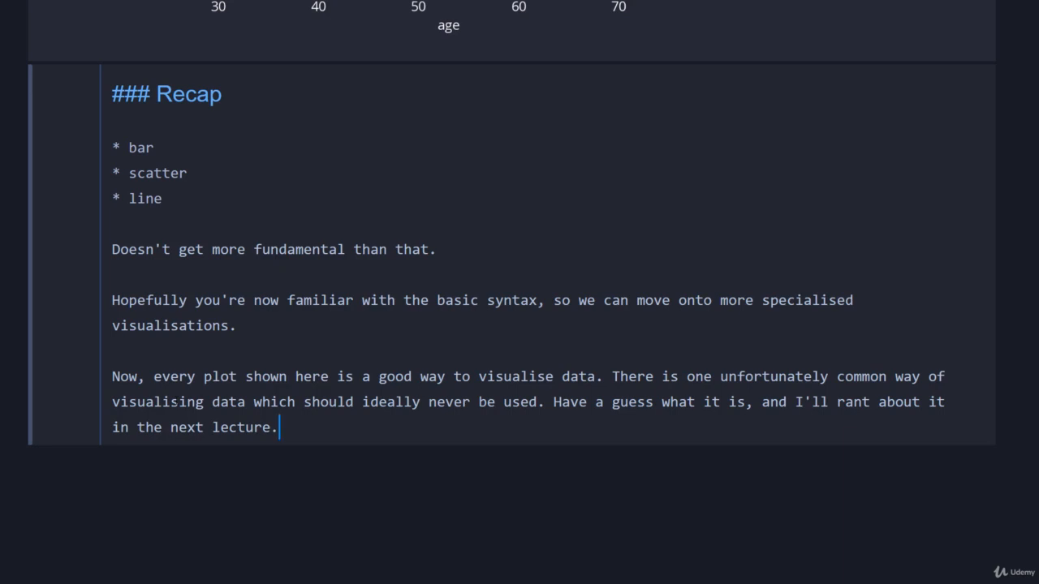